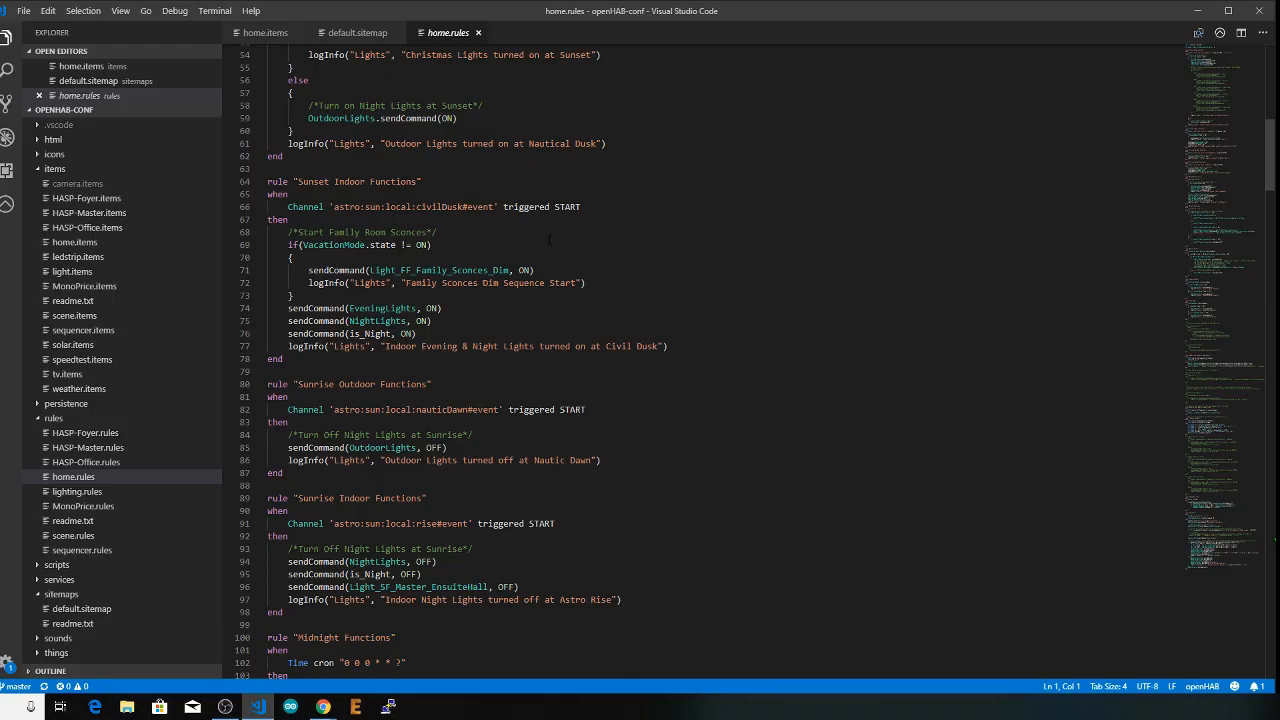
# Switch from VS Code to the browser showing the openHAB JSR223 Scripting documentation
pyautogui.click(322, 708)
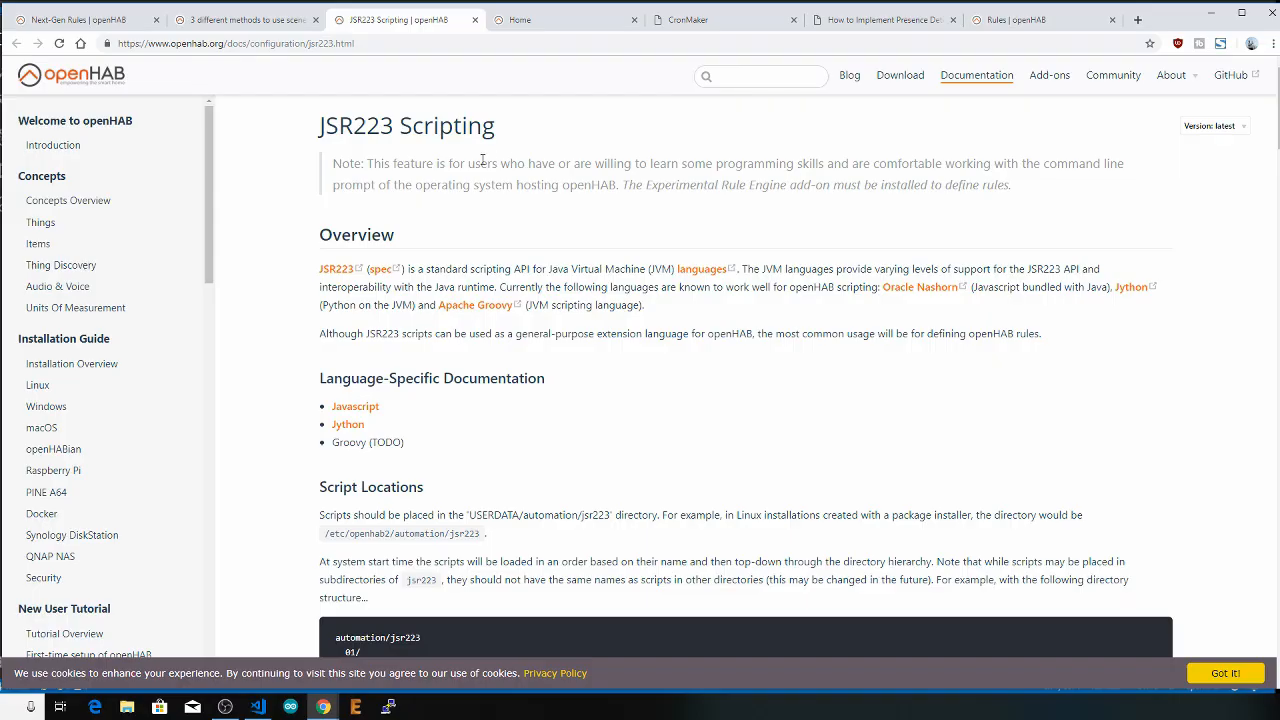
pyautogui.moveTo(540, 156)
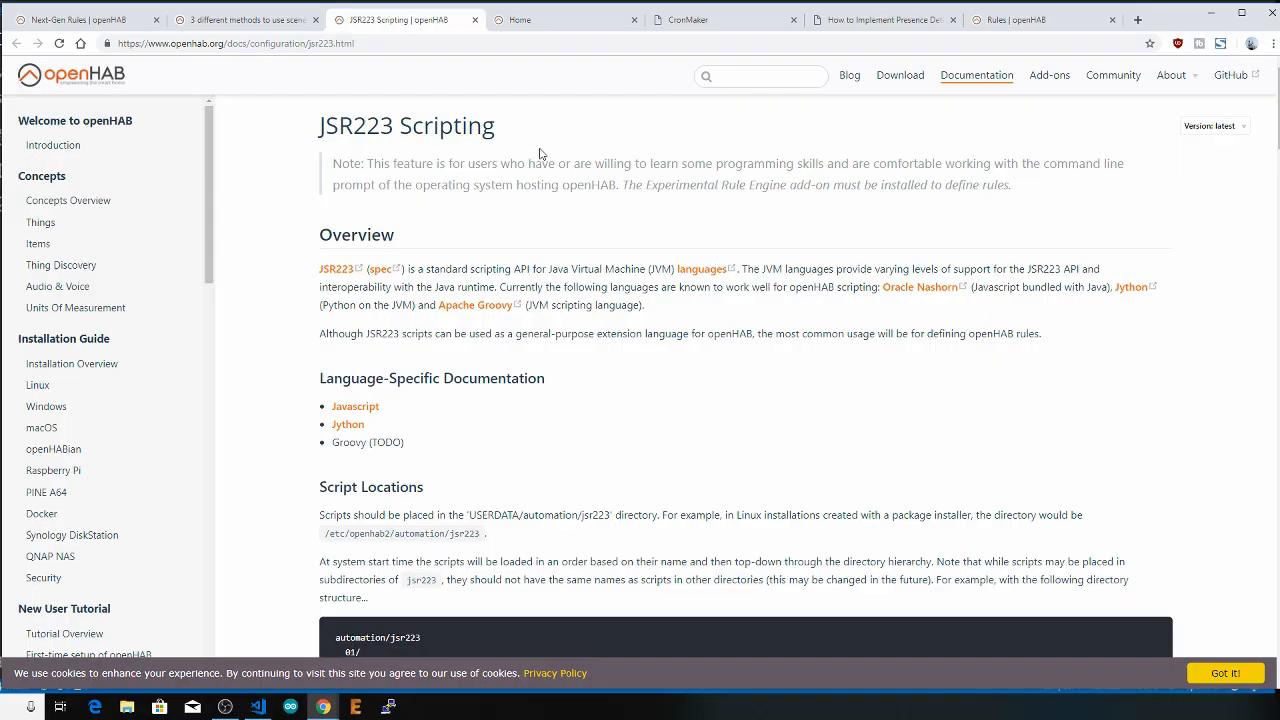
pyautogui.moveTo(670, 330)
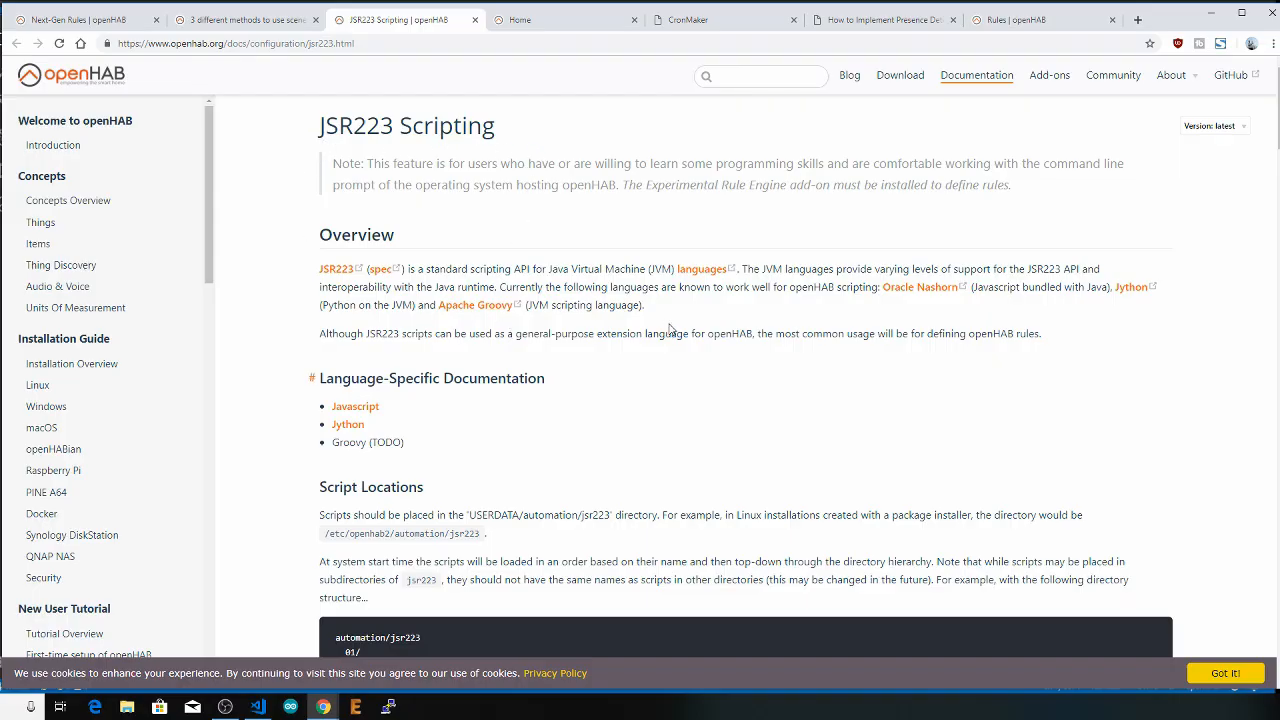
# Show the Next-Gen Rule Engine page, emphasise 'Experimental' in its title and scroll to Installation and Usage
pyautogui.click(84, 20)
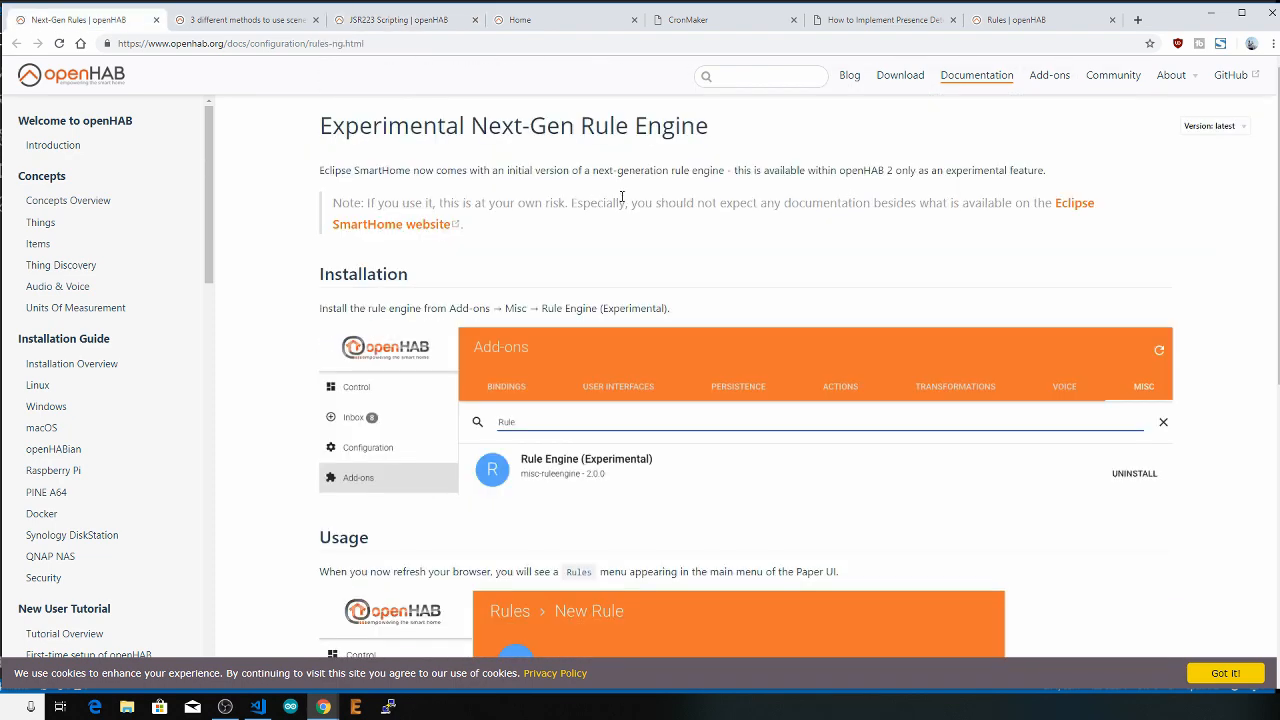
pyautogui.moveTo(596, 186)
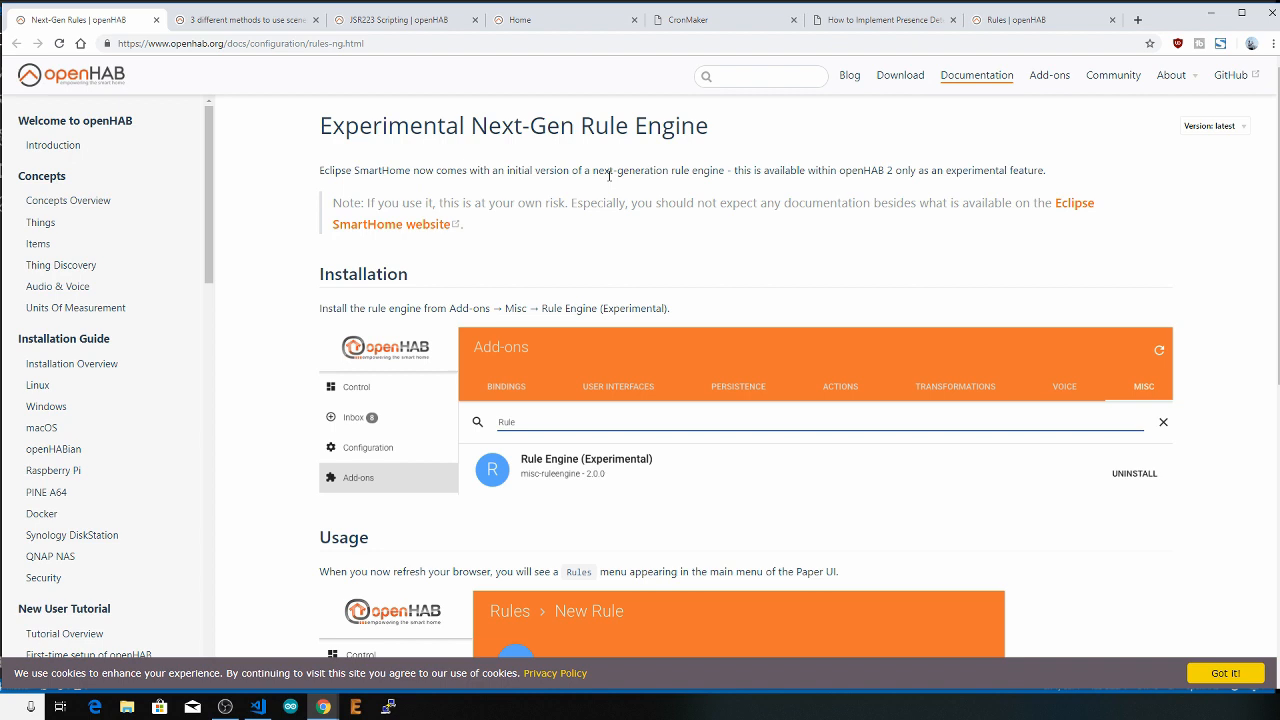
pyautogui.doubleClick(384, 124)
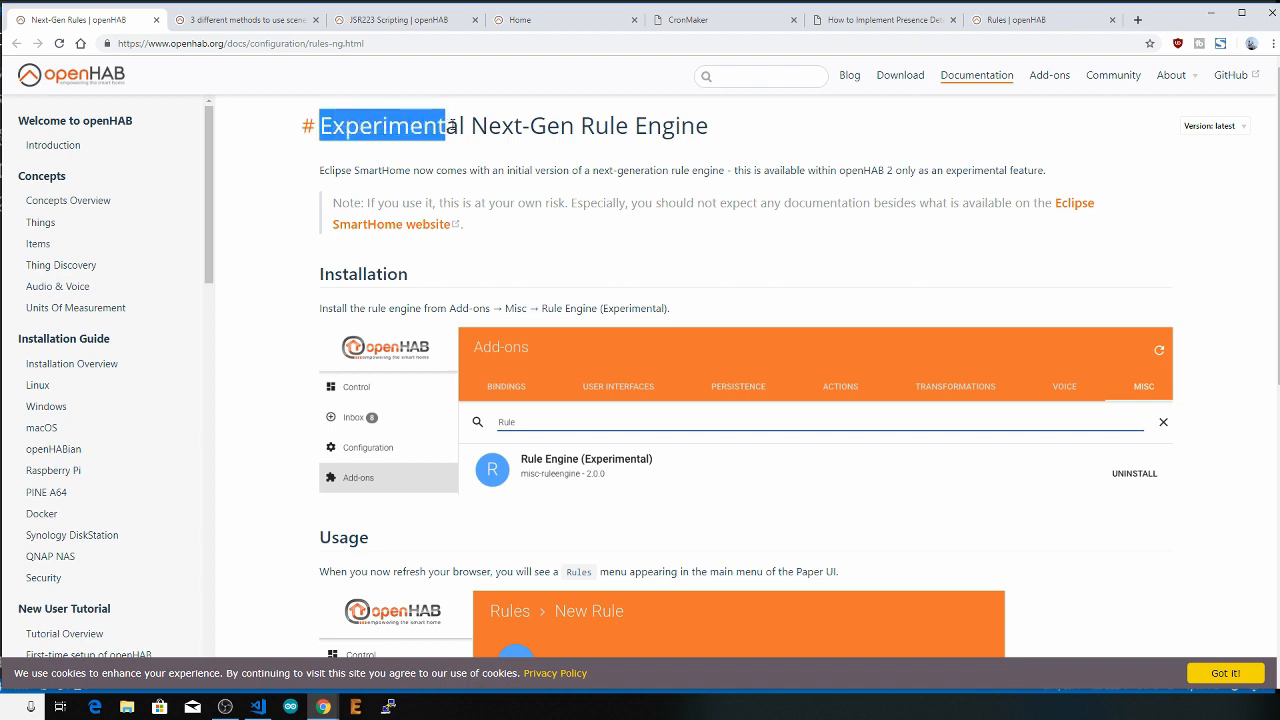
pyautogui.scroll(-3)
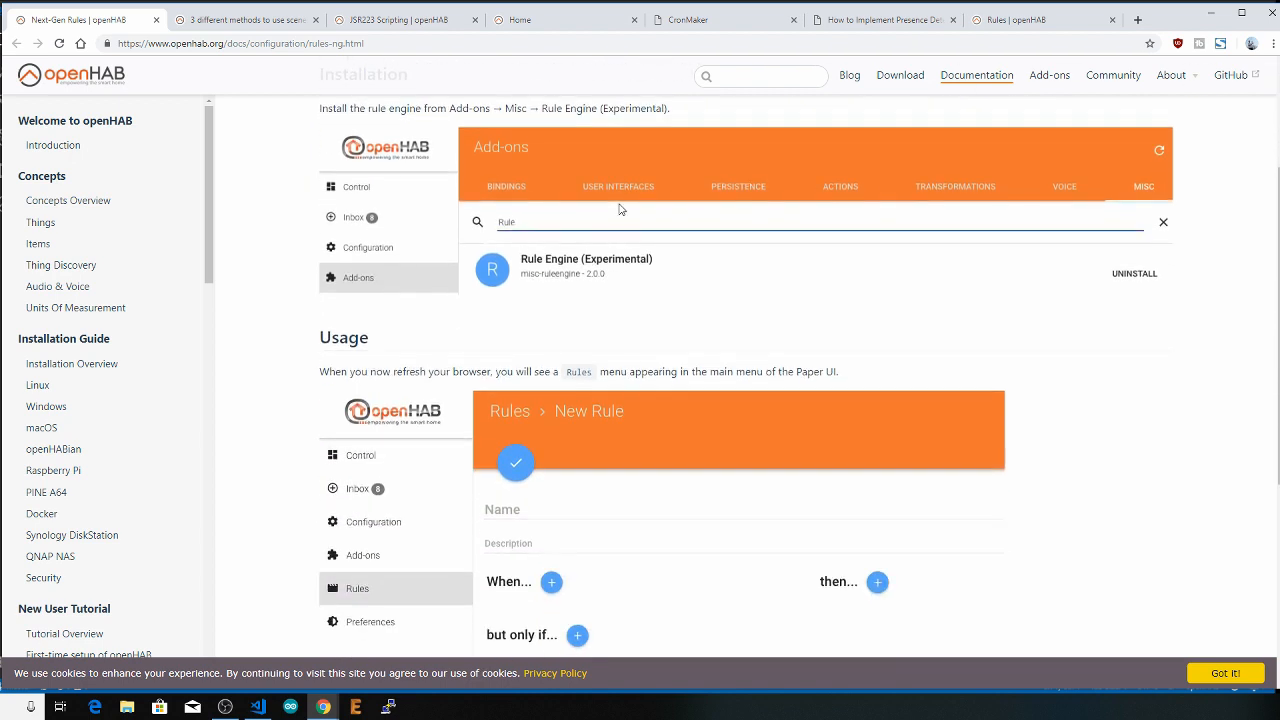
pyautogui.scroll(-3)
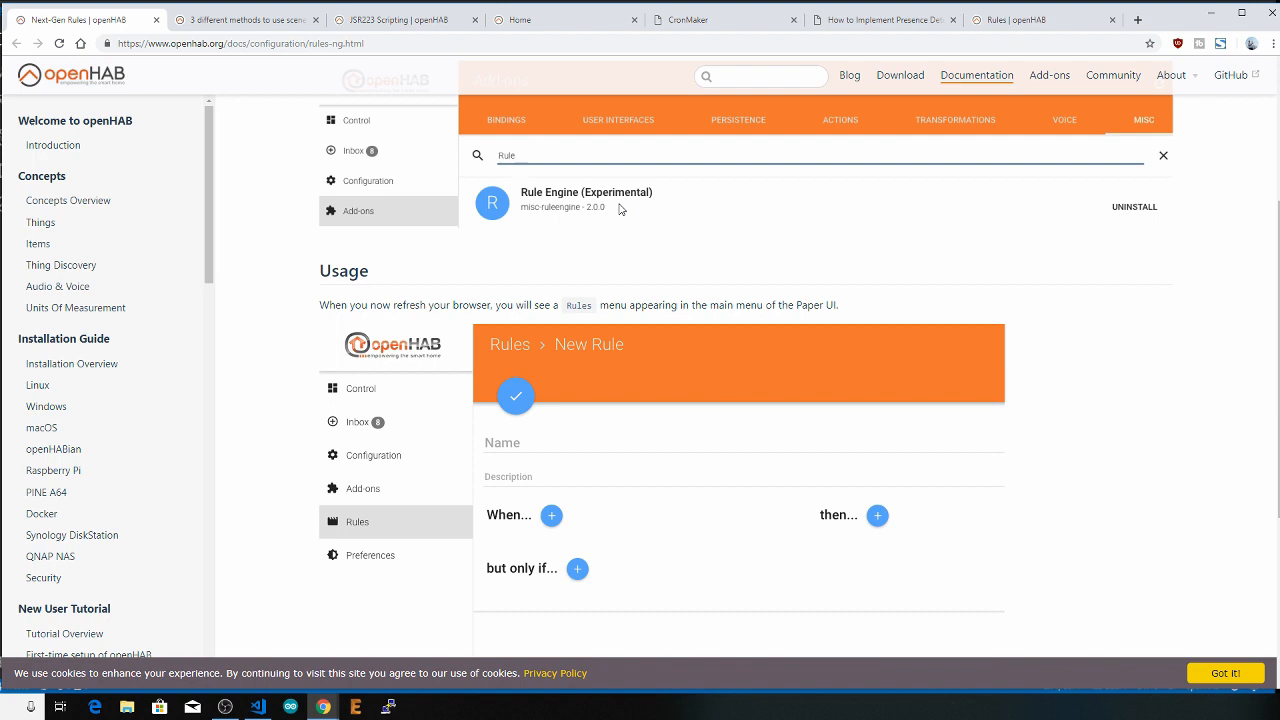
pyautogui.moveTo(654, 226)
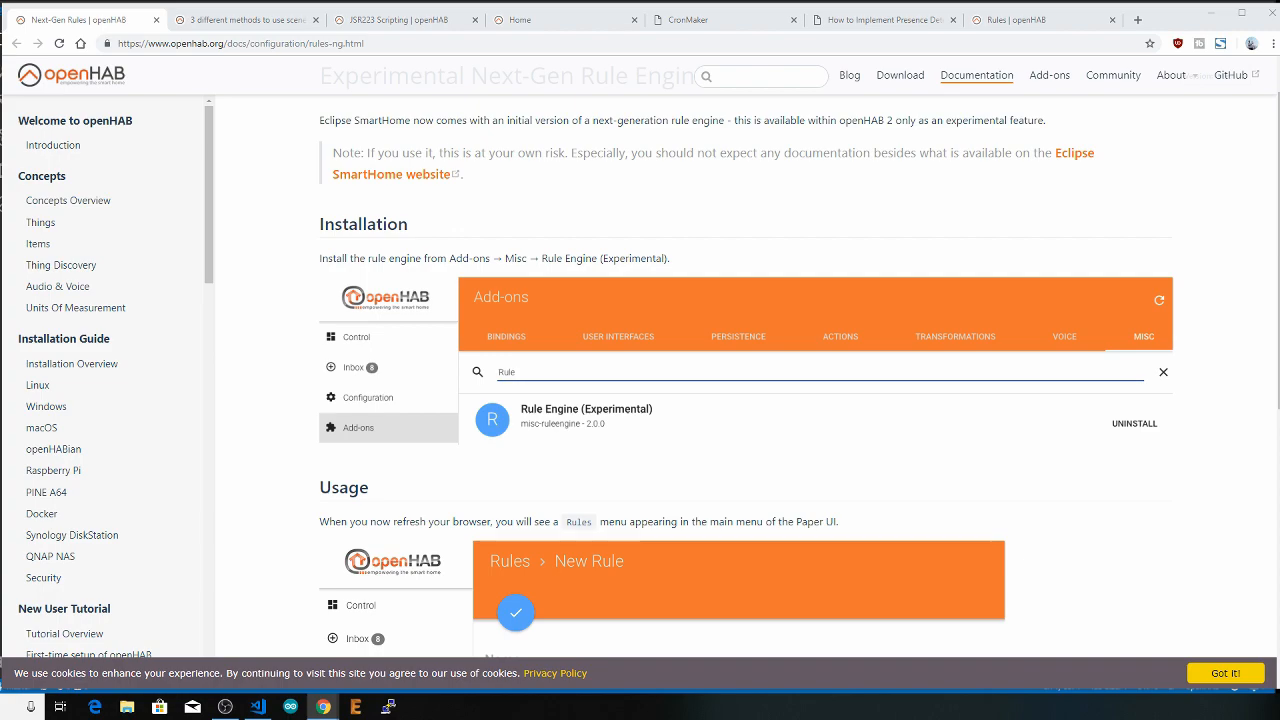
# Show the Google Home scenes community post and scroll down to its conclusion and replies
pyautogui.click(244, 20)
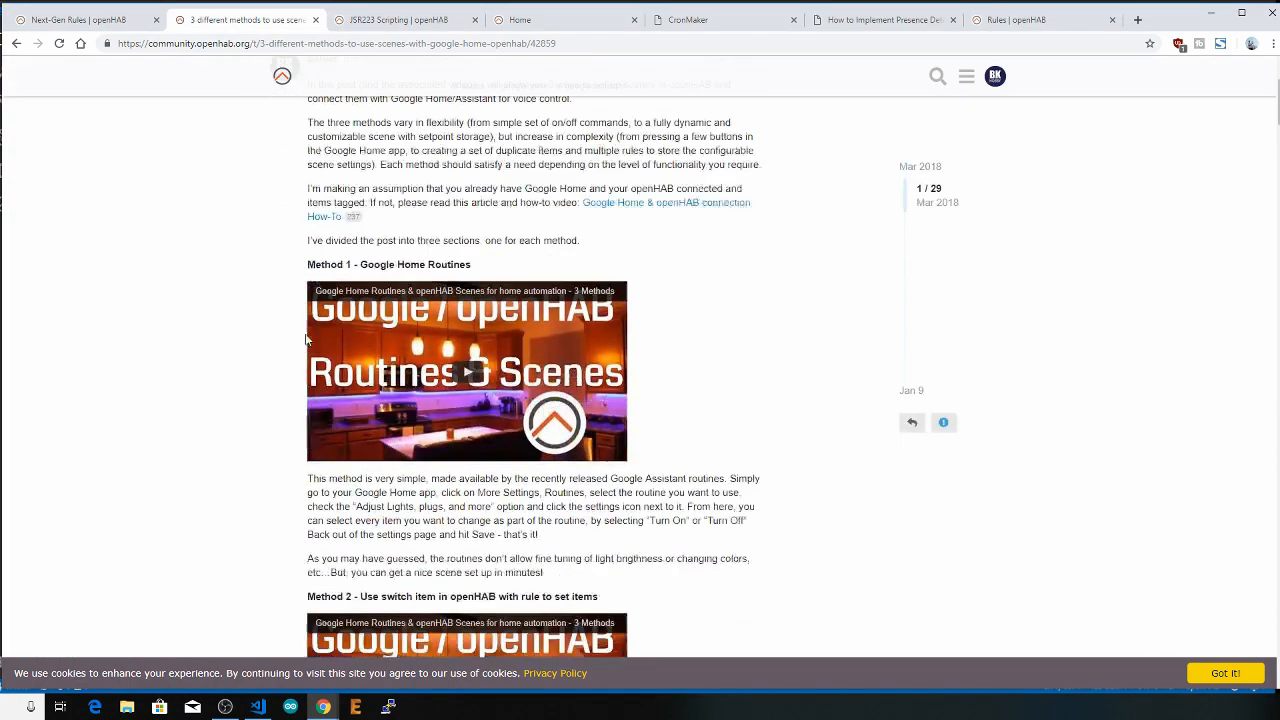
pyautogui.scroll(-3)
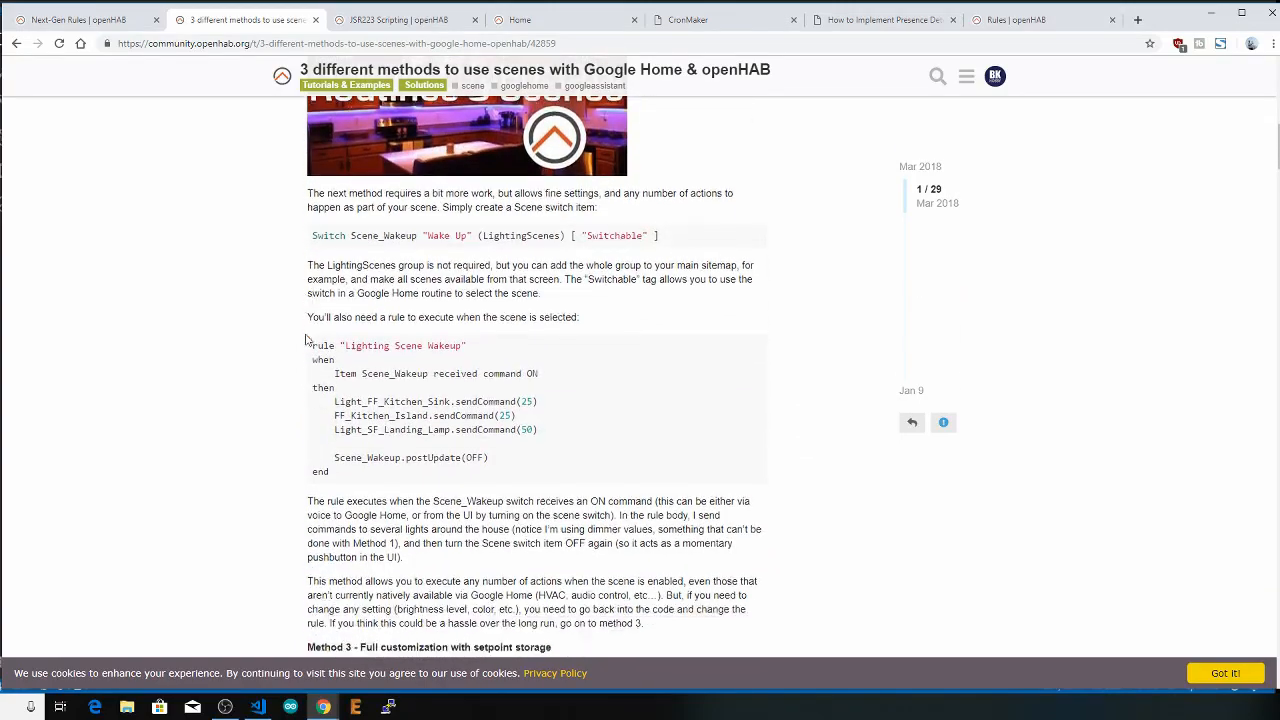
pyautogui.scroll(-3)
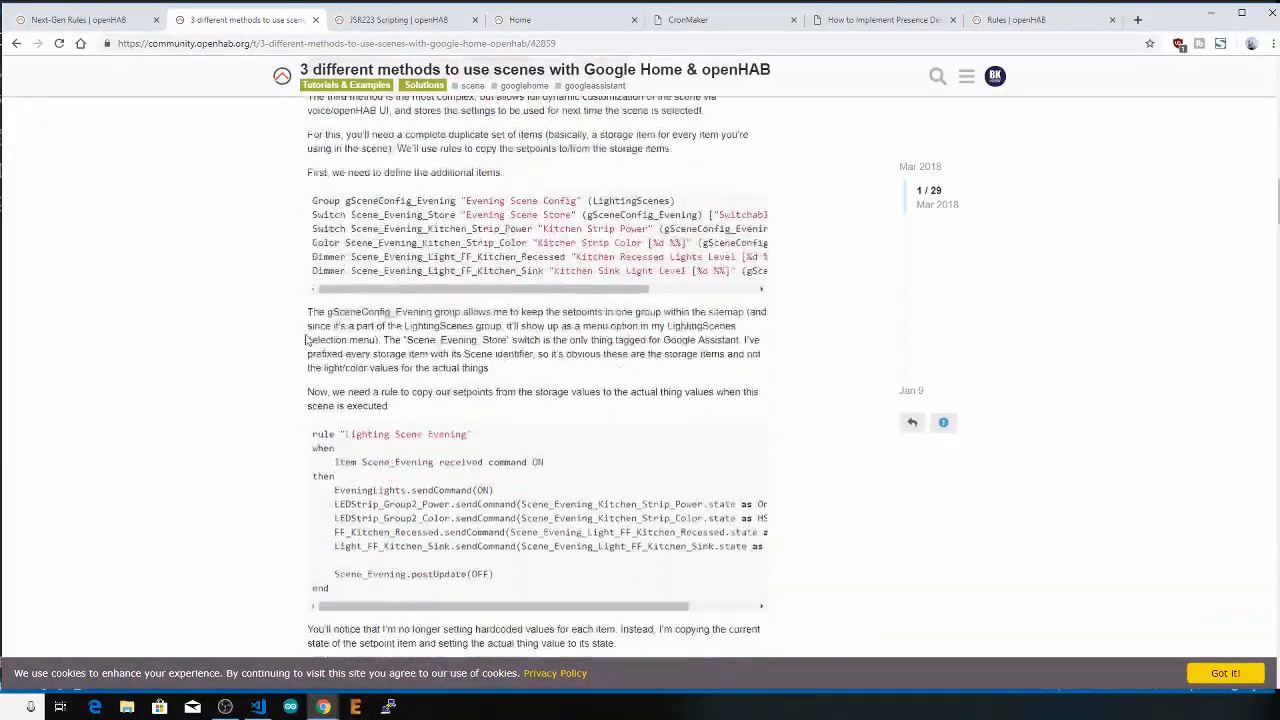
pyautogui.scroll(-3)
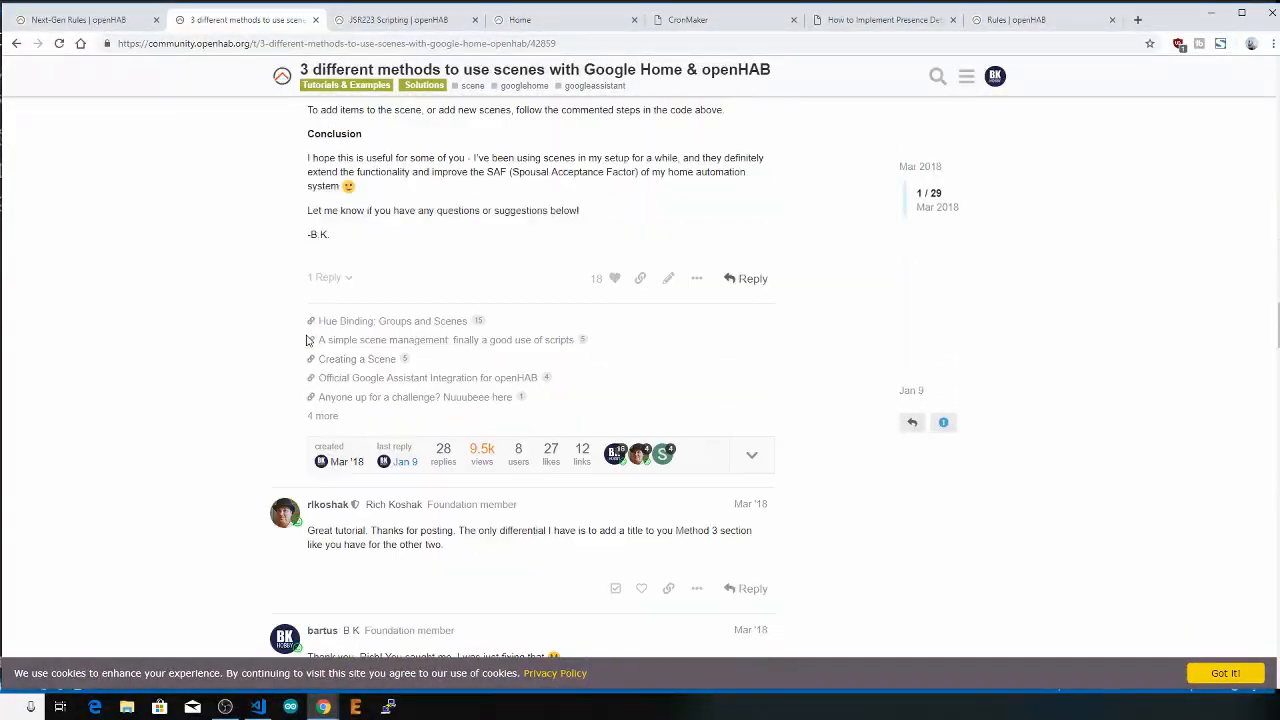
pyautogui.click(258, 708)
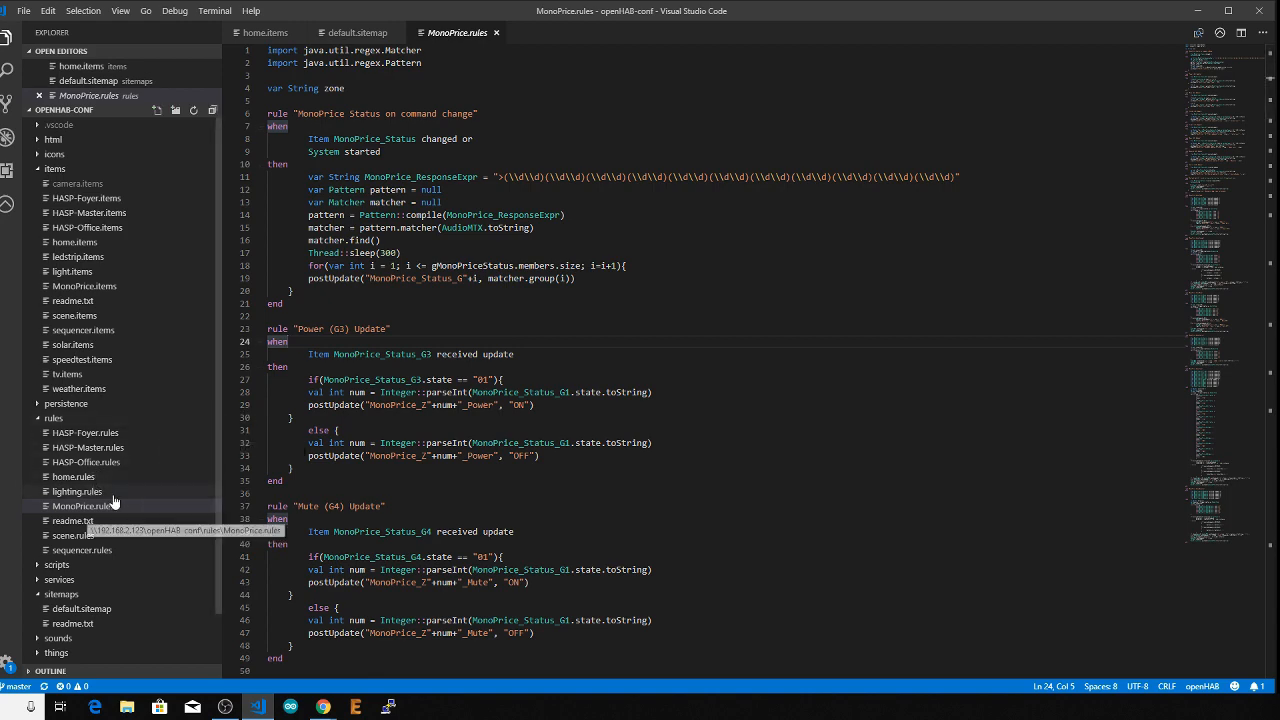
# Browse lighting.rules, scene.rules and sequencer.rules in the Explorer, then another rules file
pyautogui.click(76, 492)
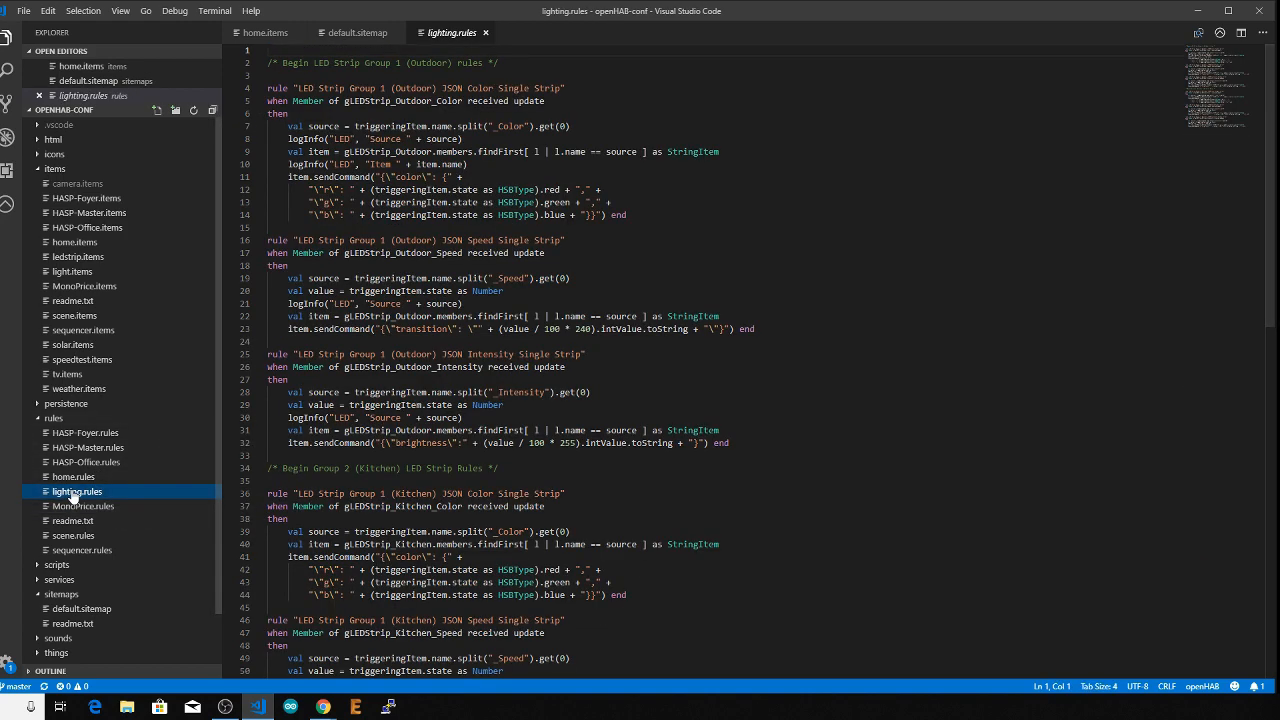
pyautogui.click(72, 536)
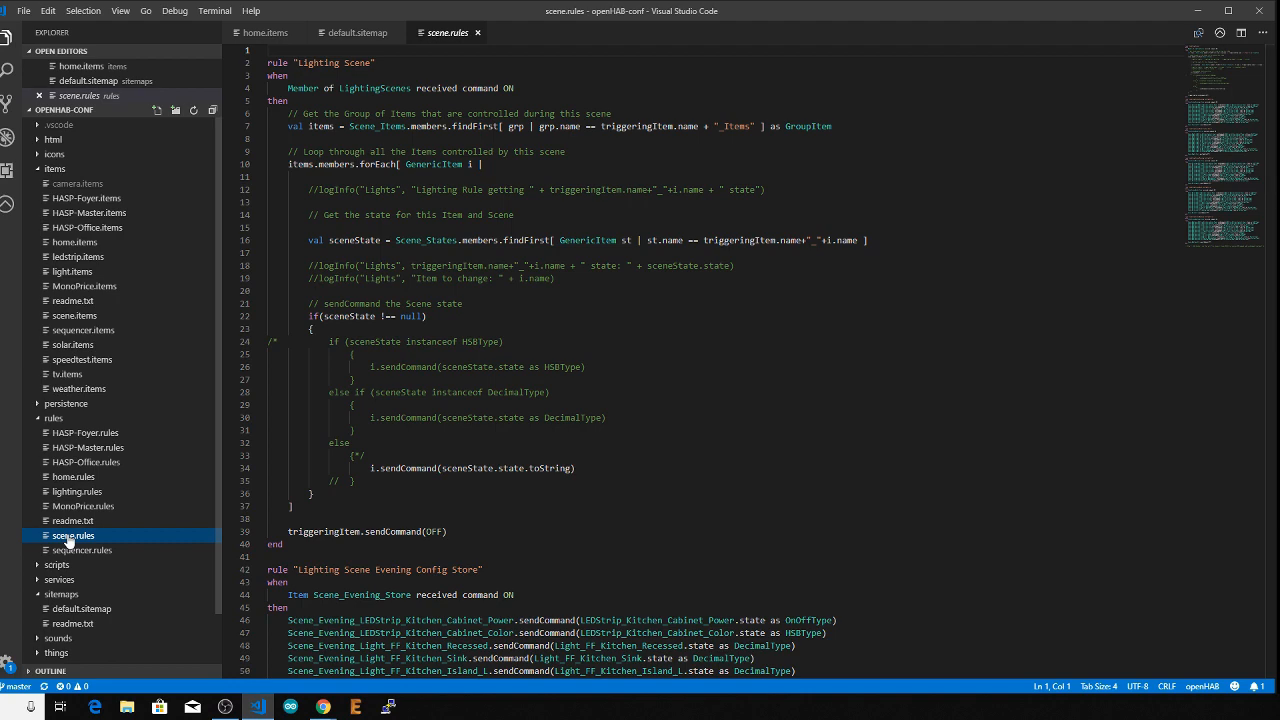
pyautogui.click(82, 548)
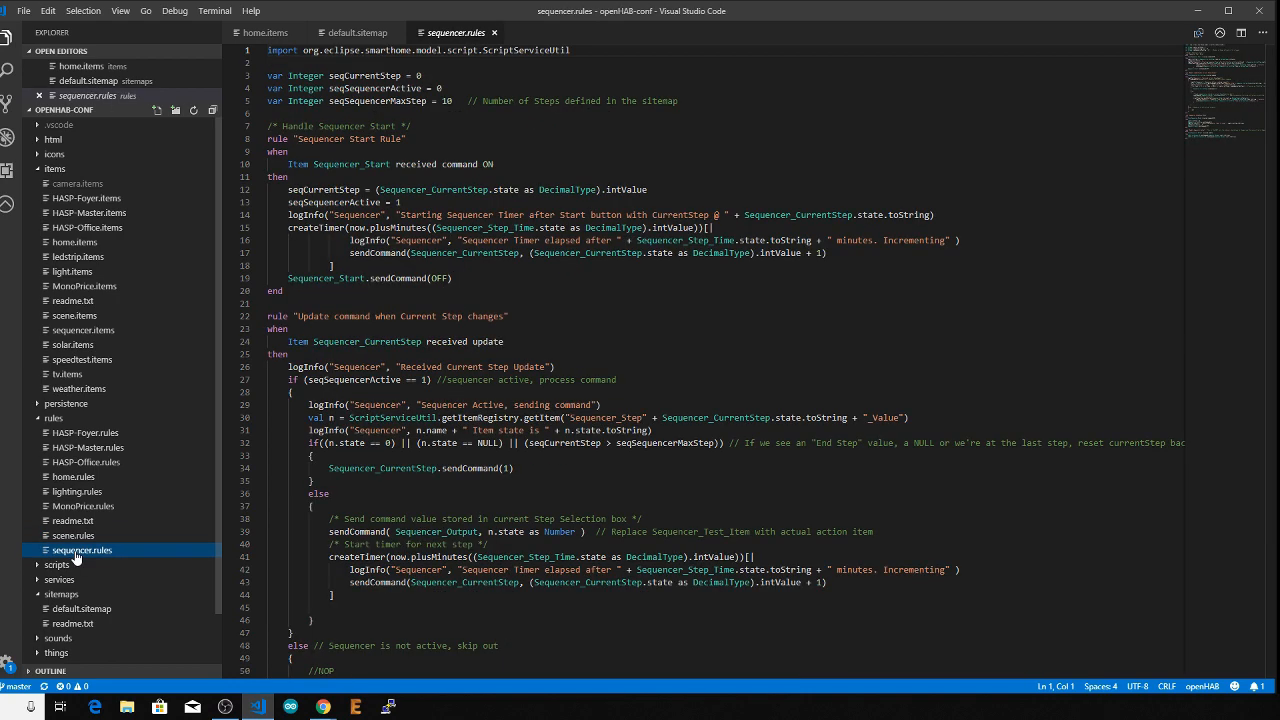
pyautogui.click(84, 432)
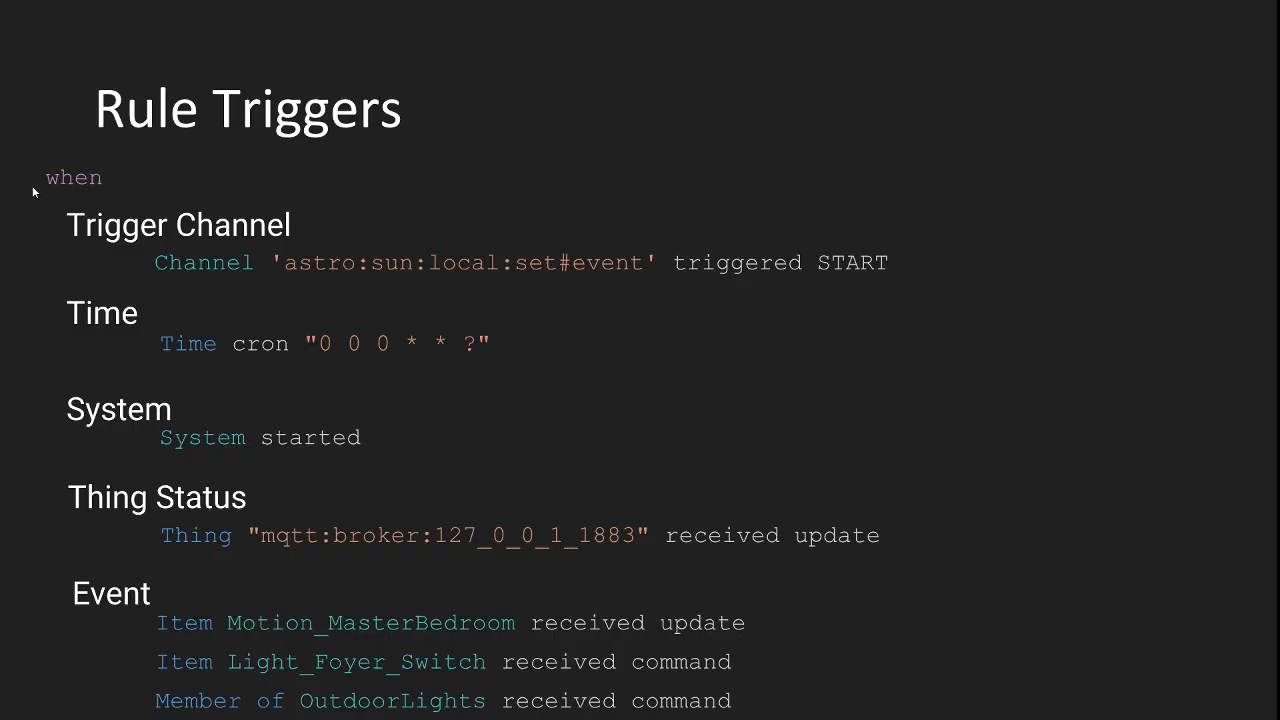
pyautogui.moveTo(50, 202)
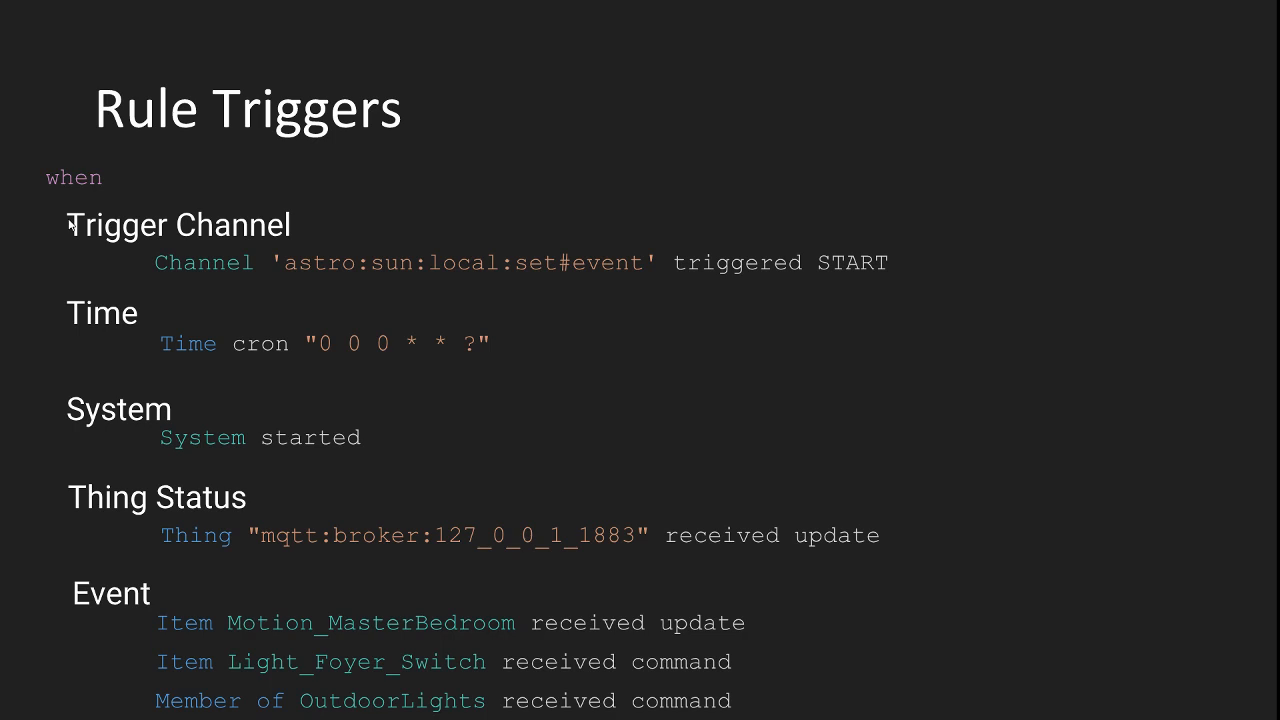
pyautogui.moveTo(80, 200)
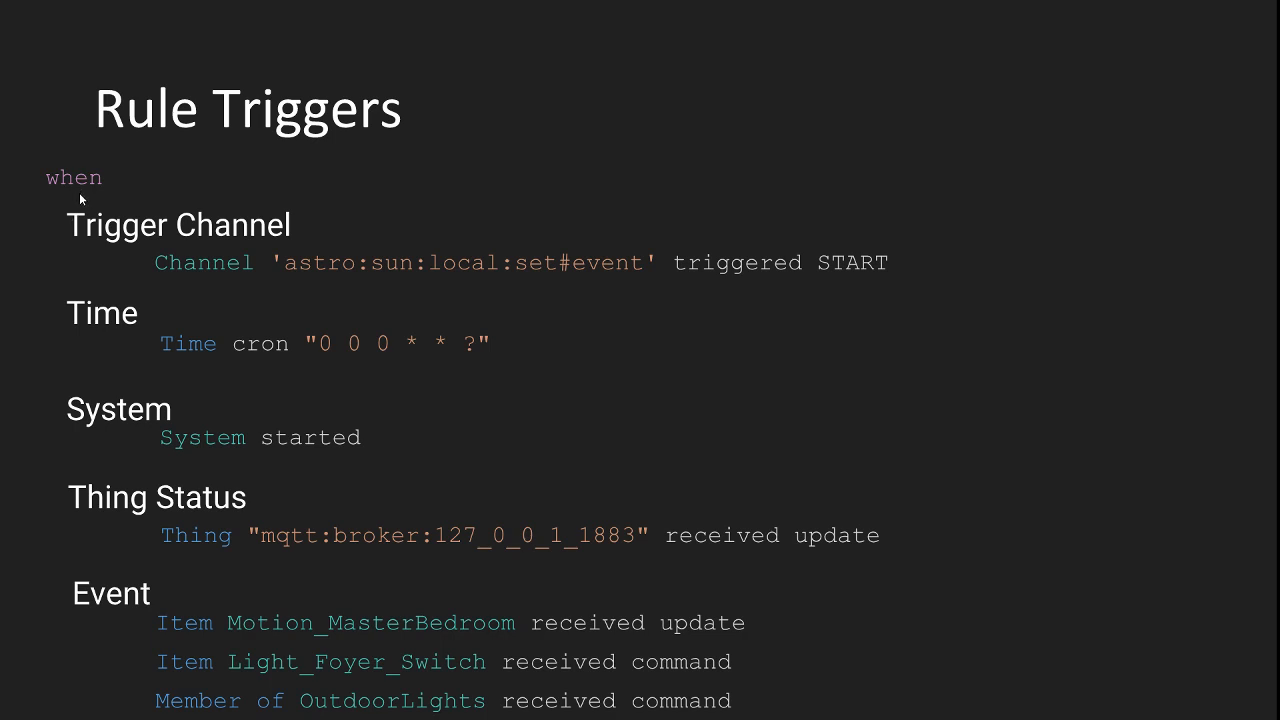
pyautogui.moveTo(90, 206)
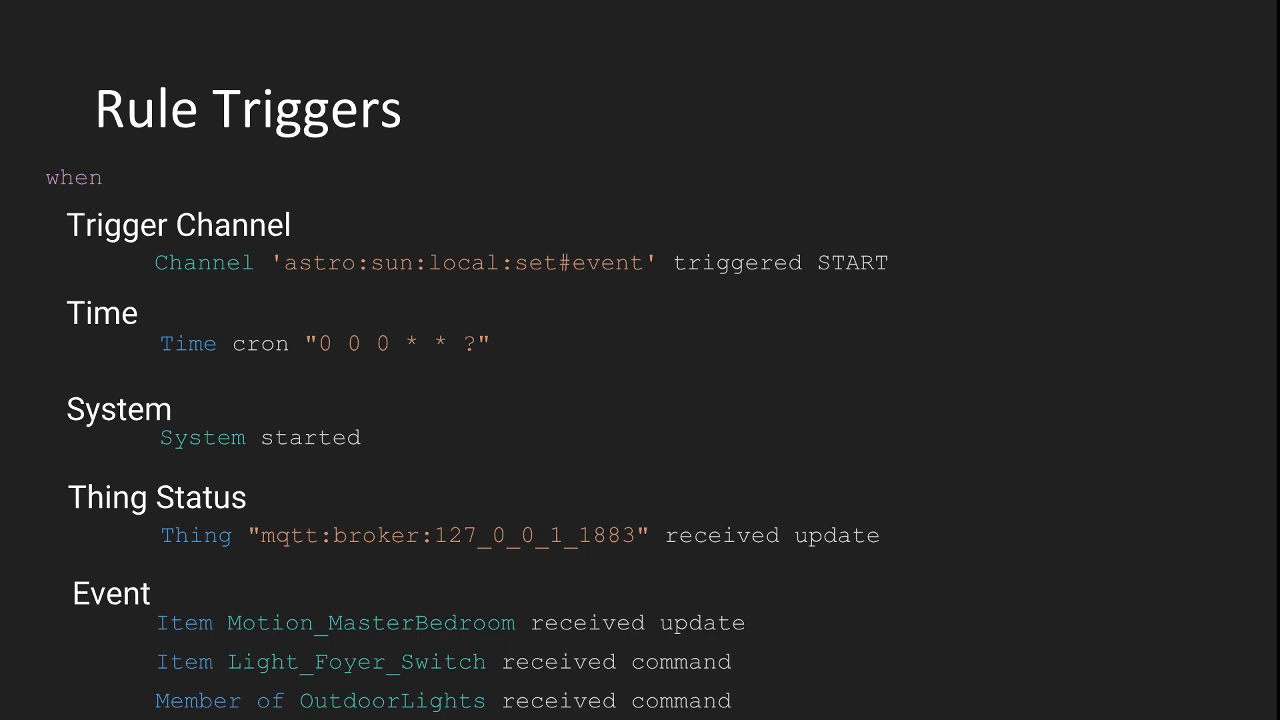
pyautogui.moveTo(132, 256)
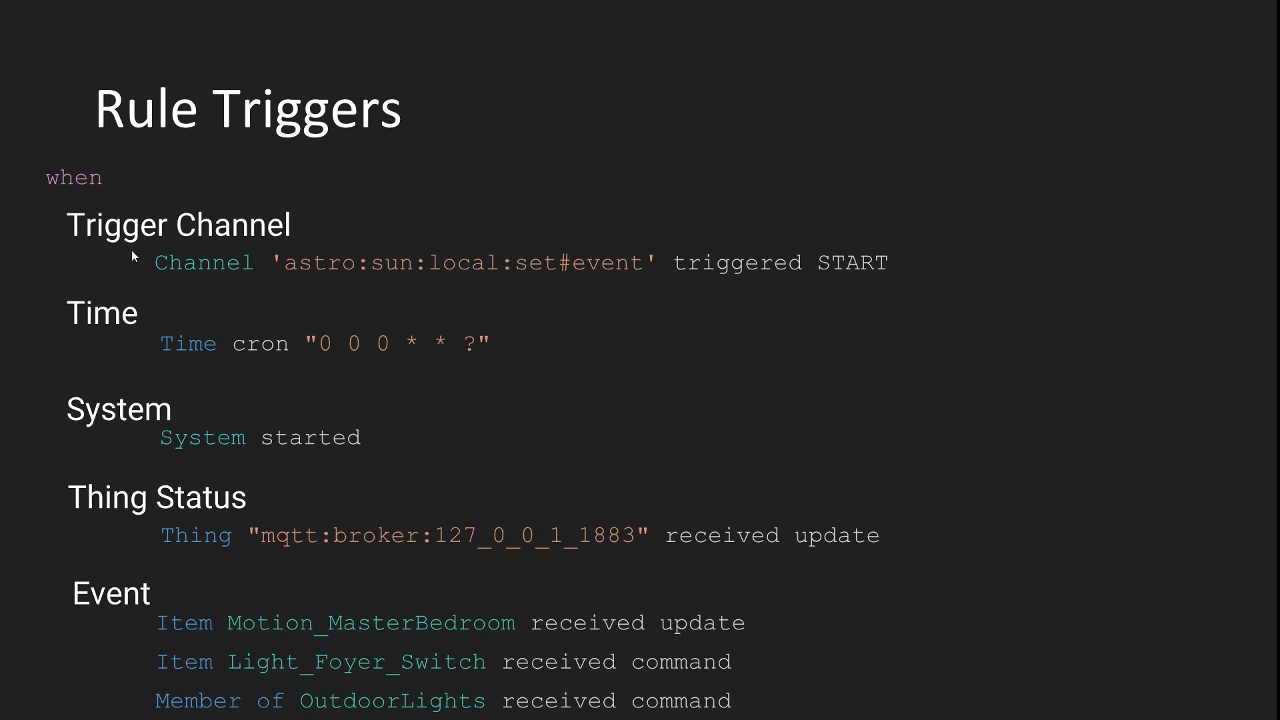
pyautogui.moveTo(136, 258)
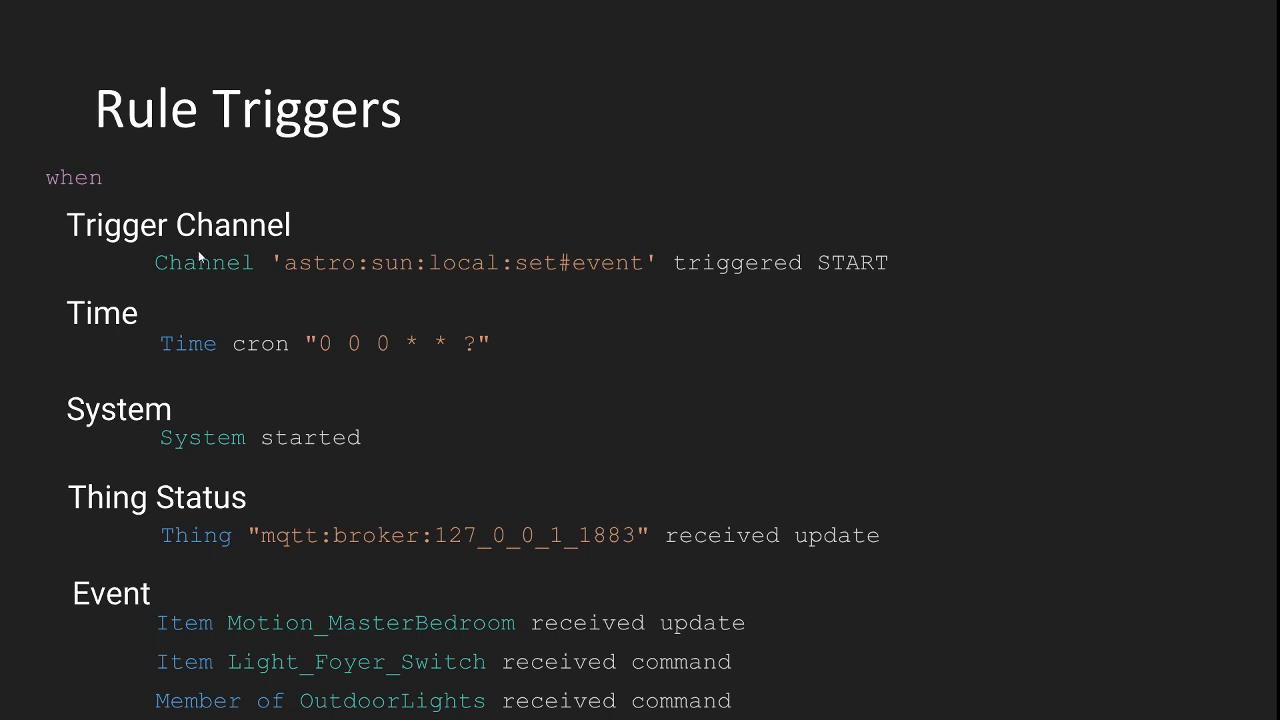
pyautogui.moveTo(256, 258)
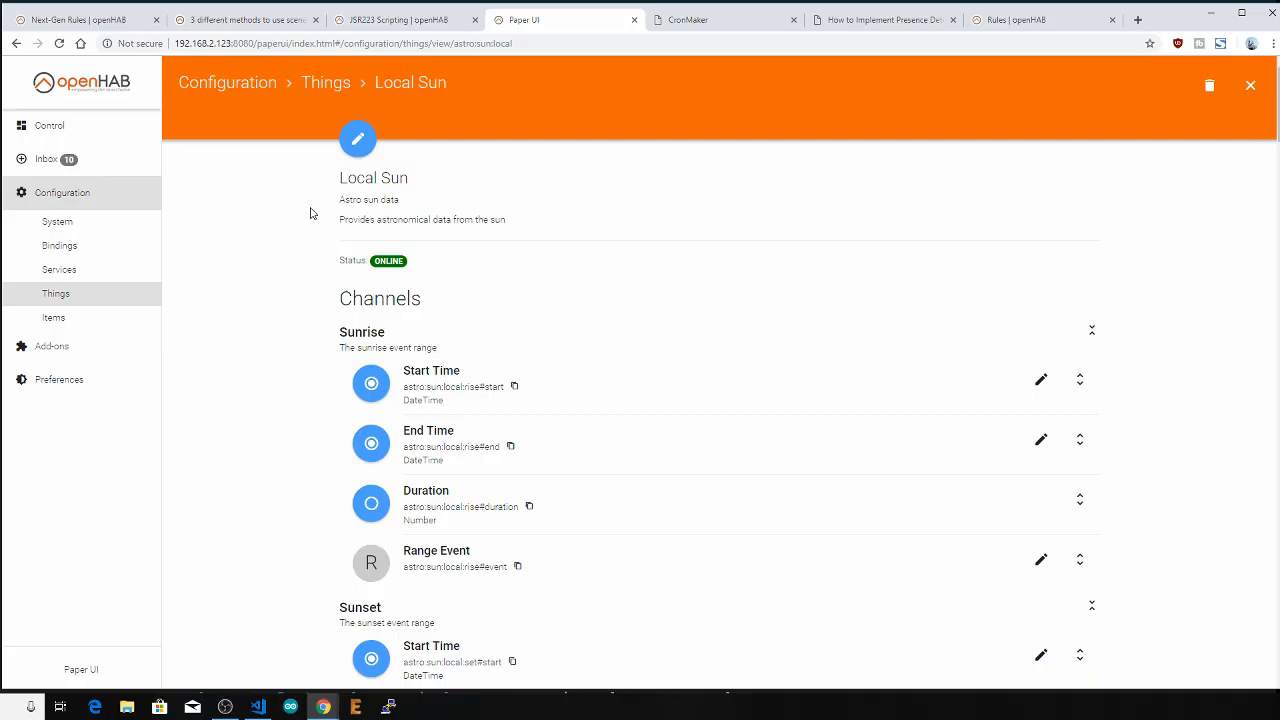
# Scroll through the Local Sun and Local Moon channels in Paper UI down to the MQTT Broker thing
pyautogui.scroll(-3)
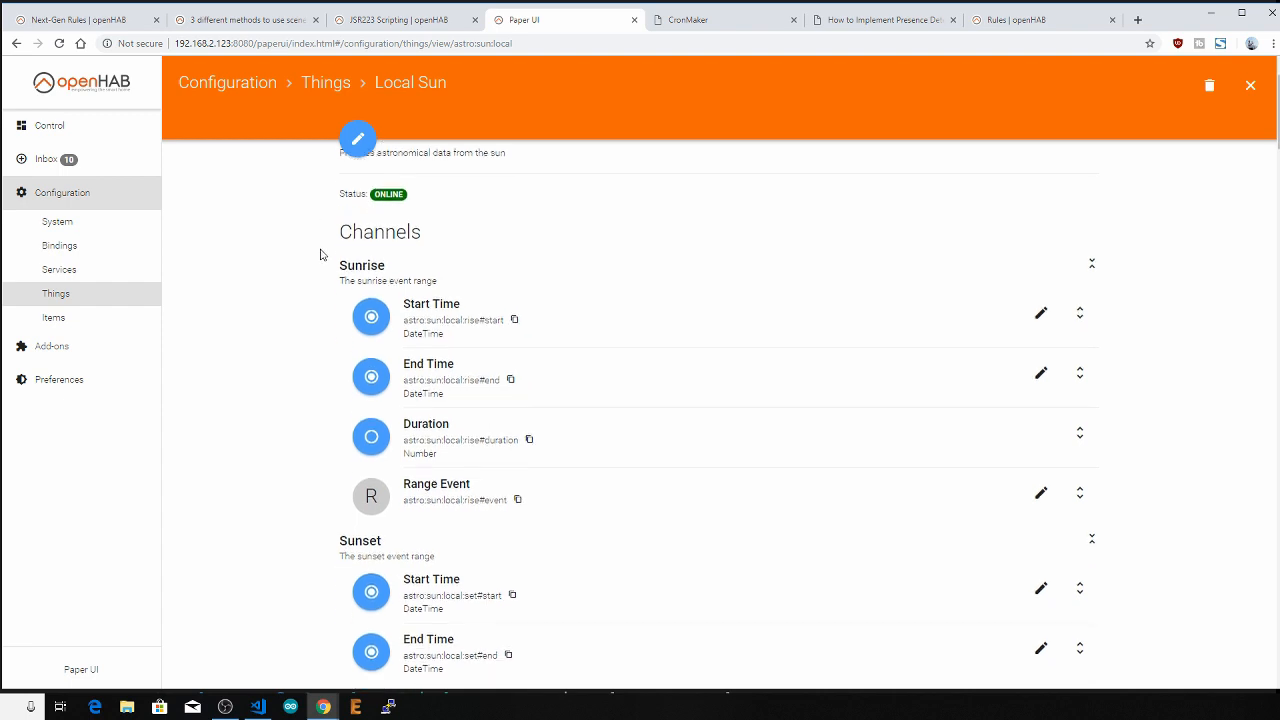
pyautogui.scroll(-3)
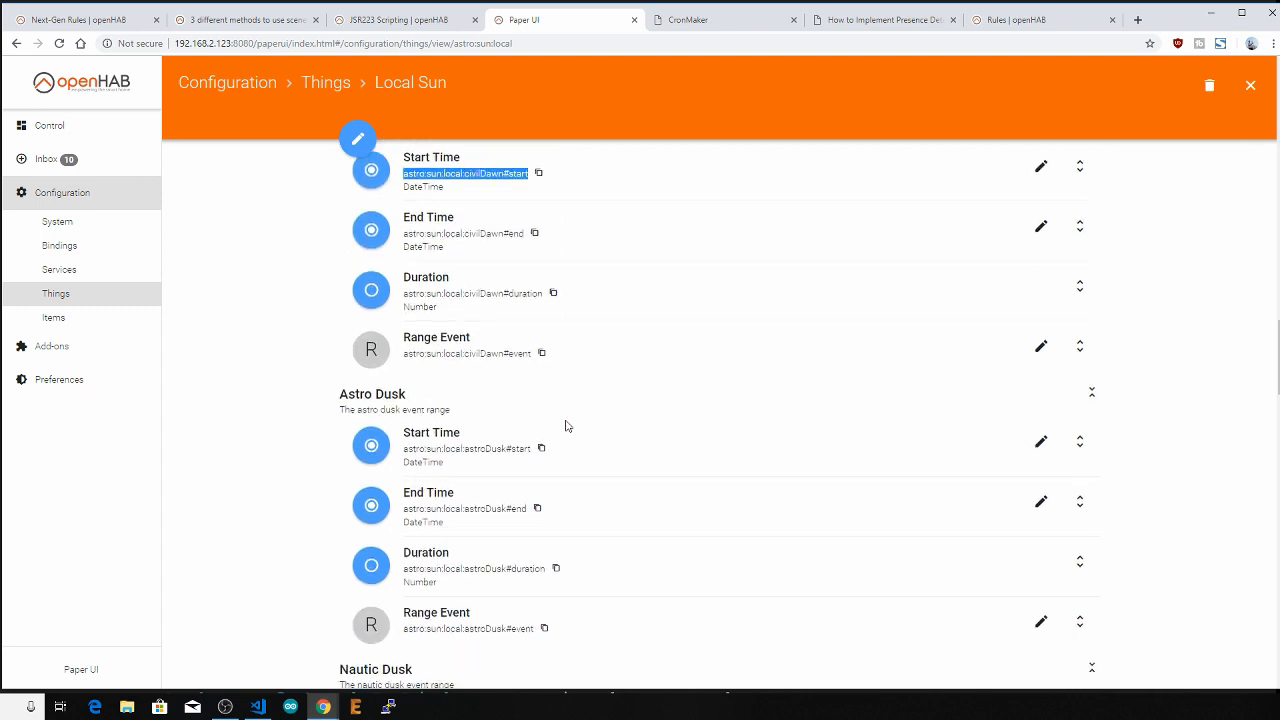
pyautogui.scroll(-3)
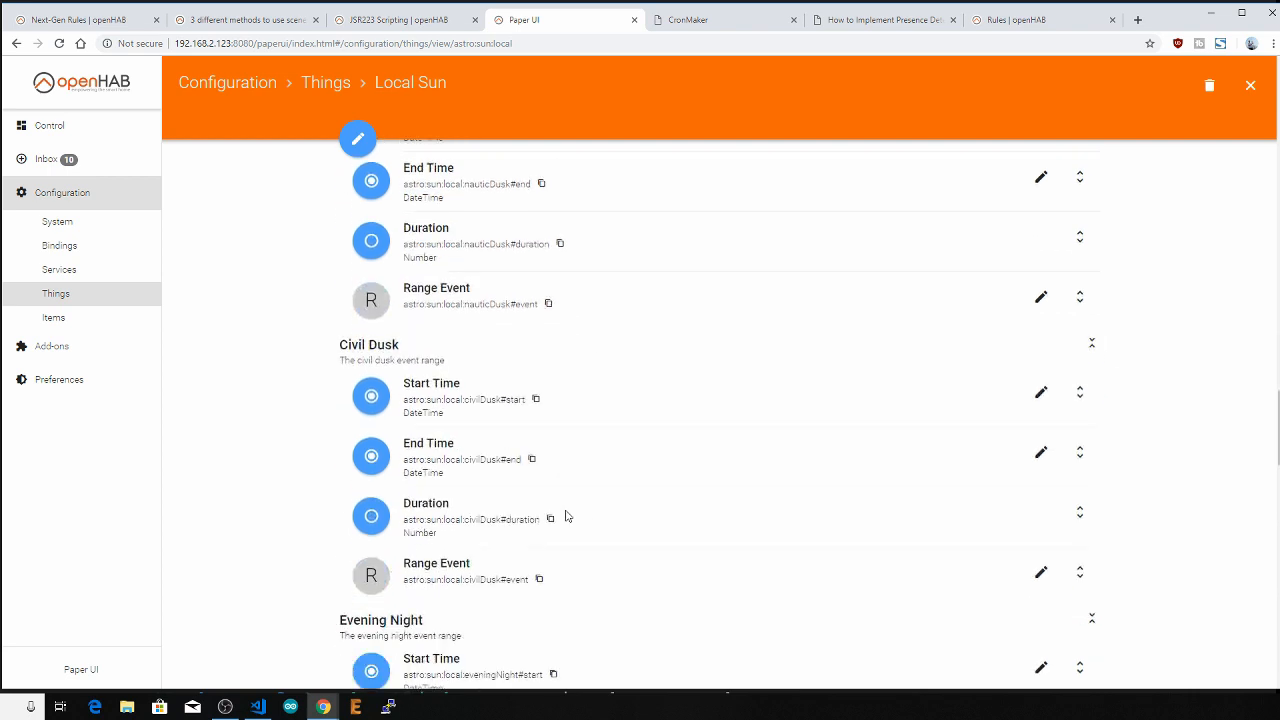
pyautogui.scroll(-3)
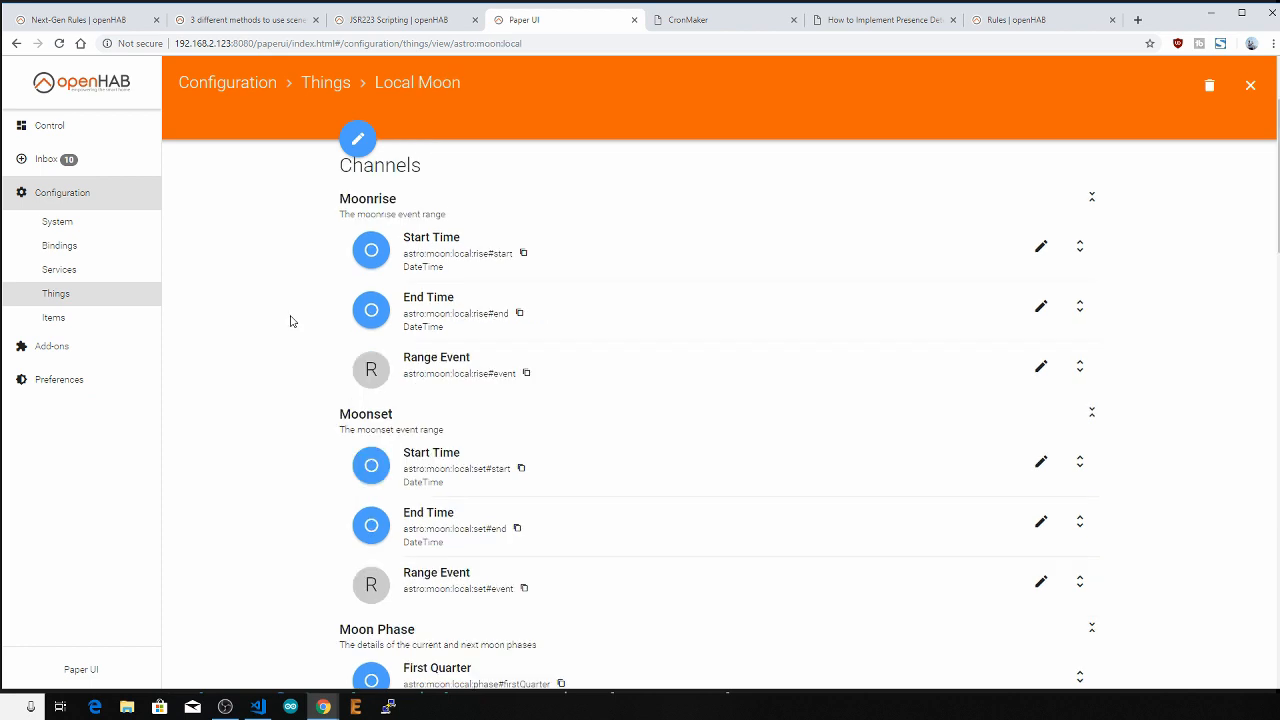
pyautogui.scroll(-3)
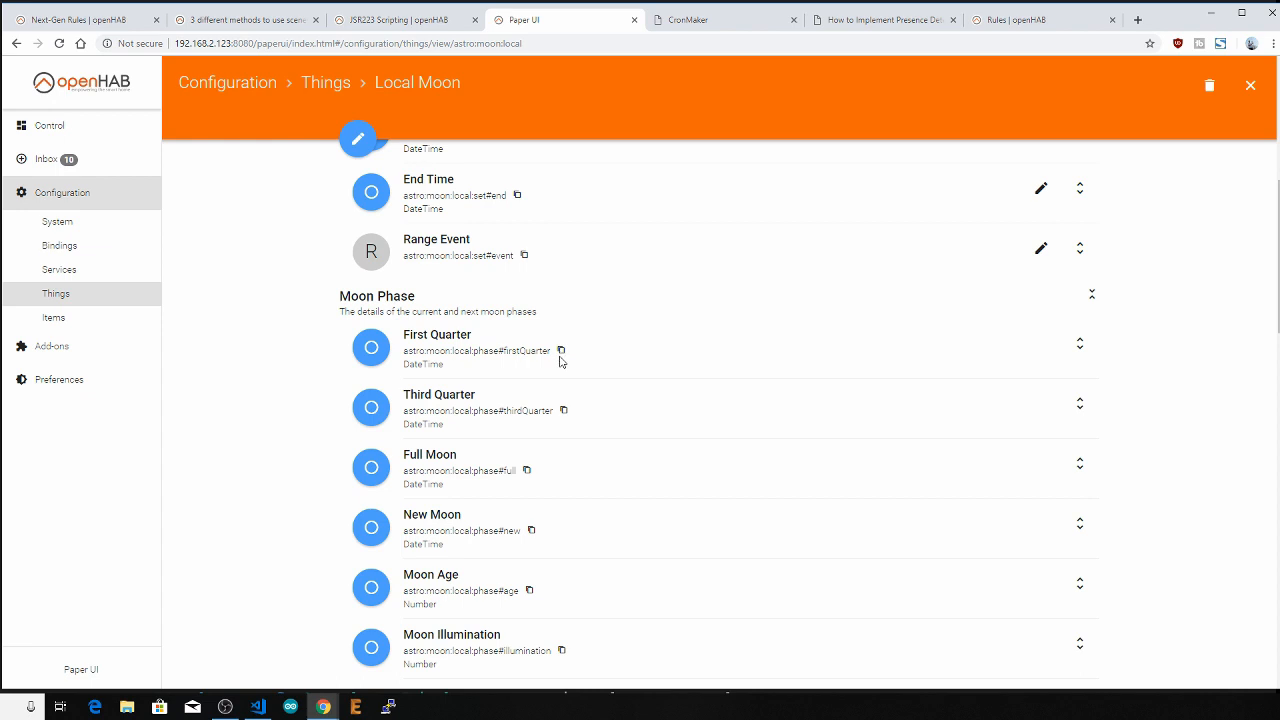
pyautogui.scroll(-3)
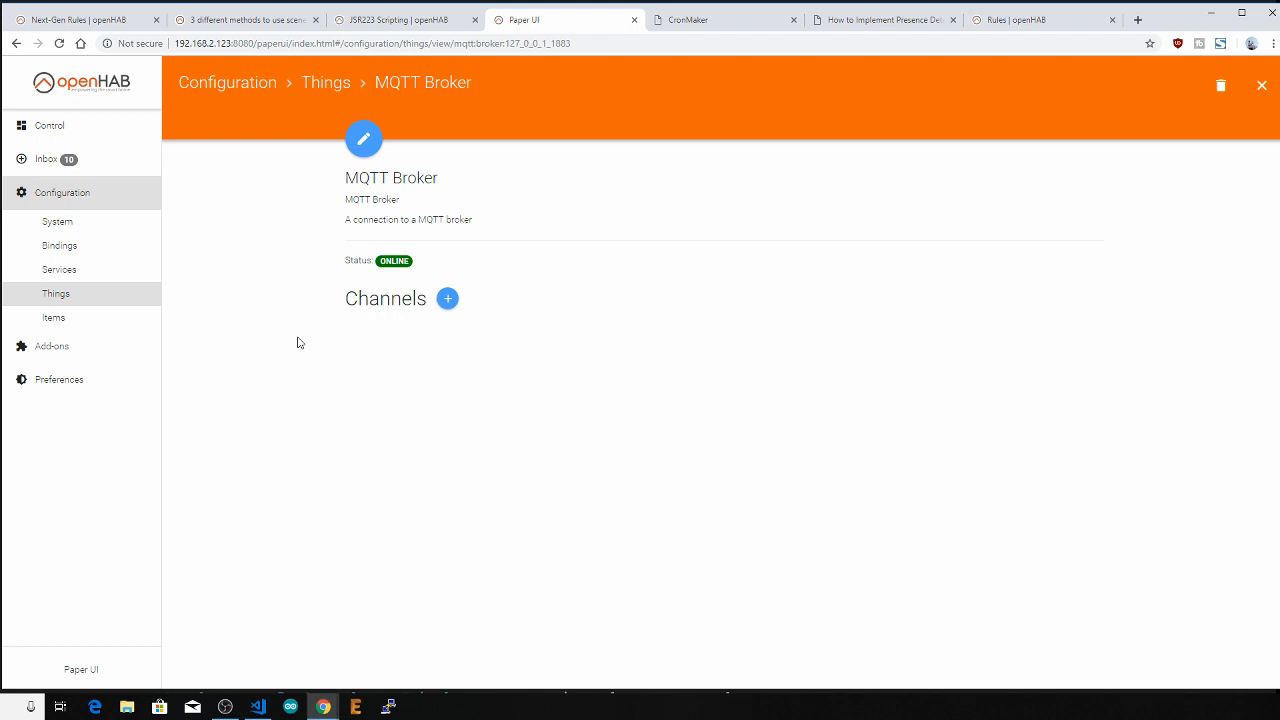
pyautogui.moveTo(340, 332)
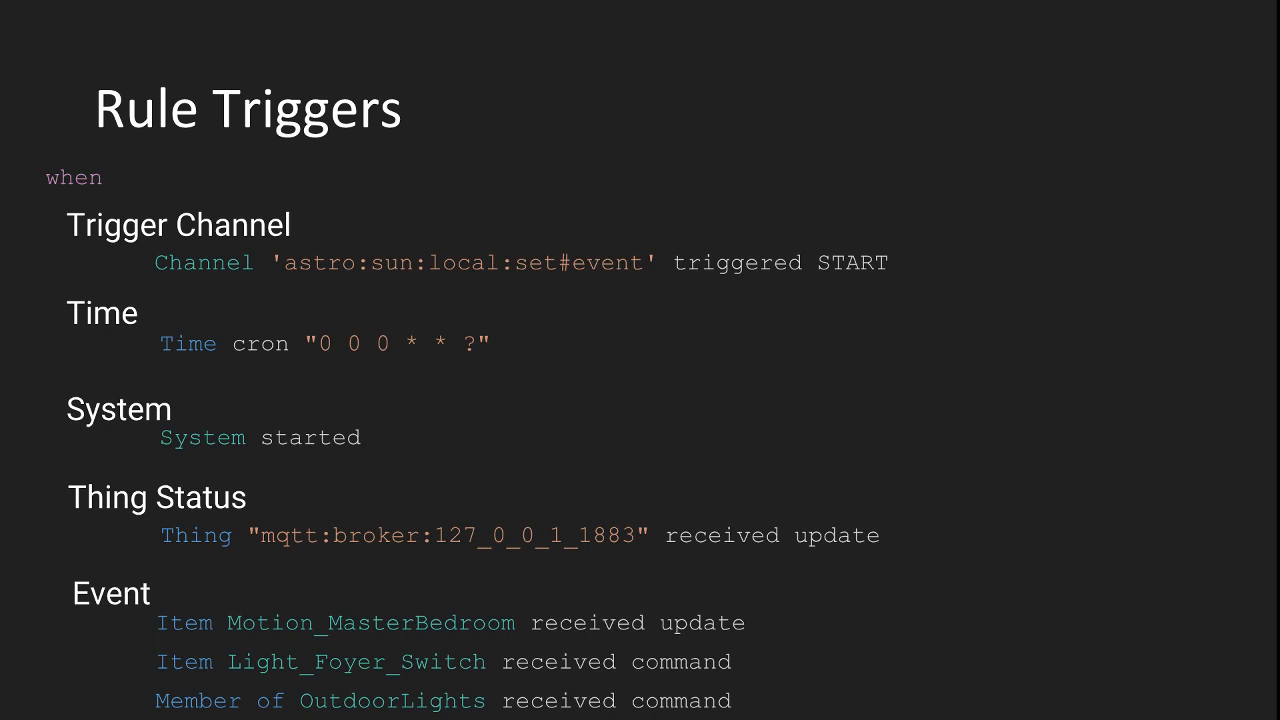
pyautogui.moveTo(146, 366)
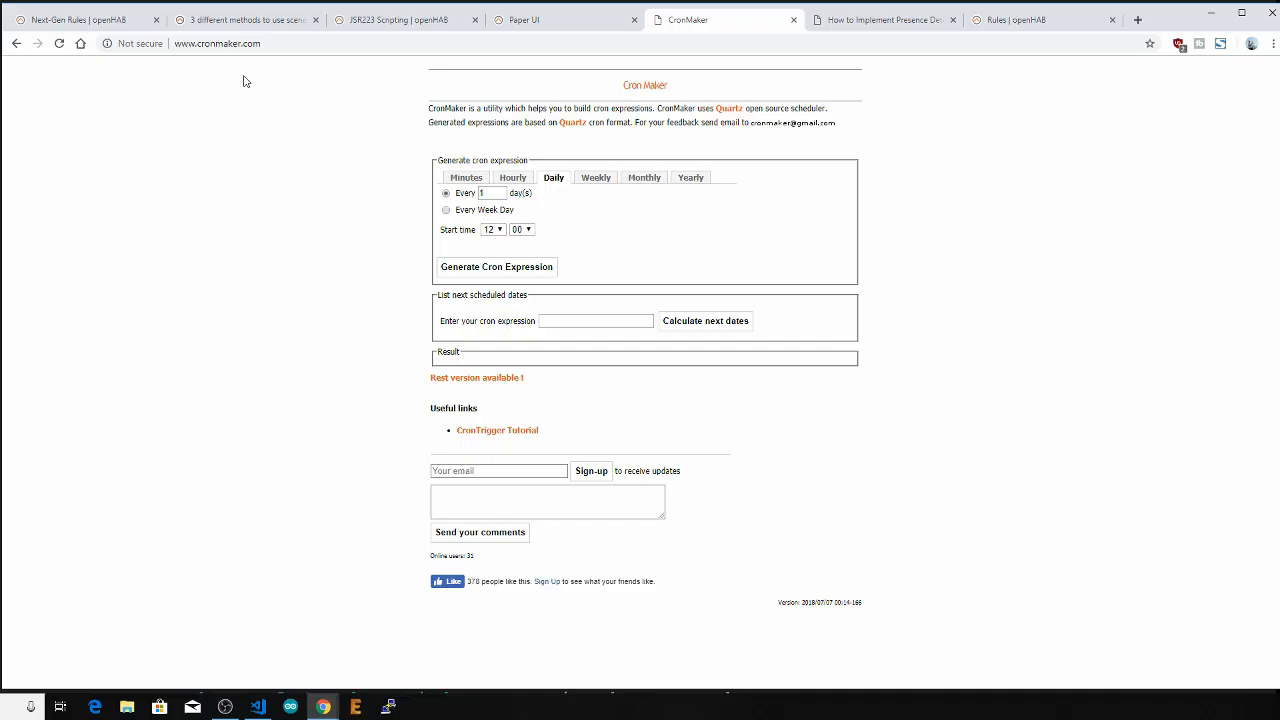
pyautogui.moveTo(328, 96)
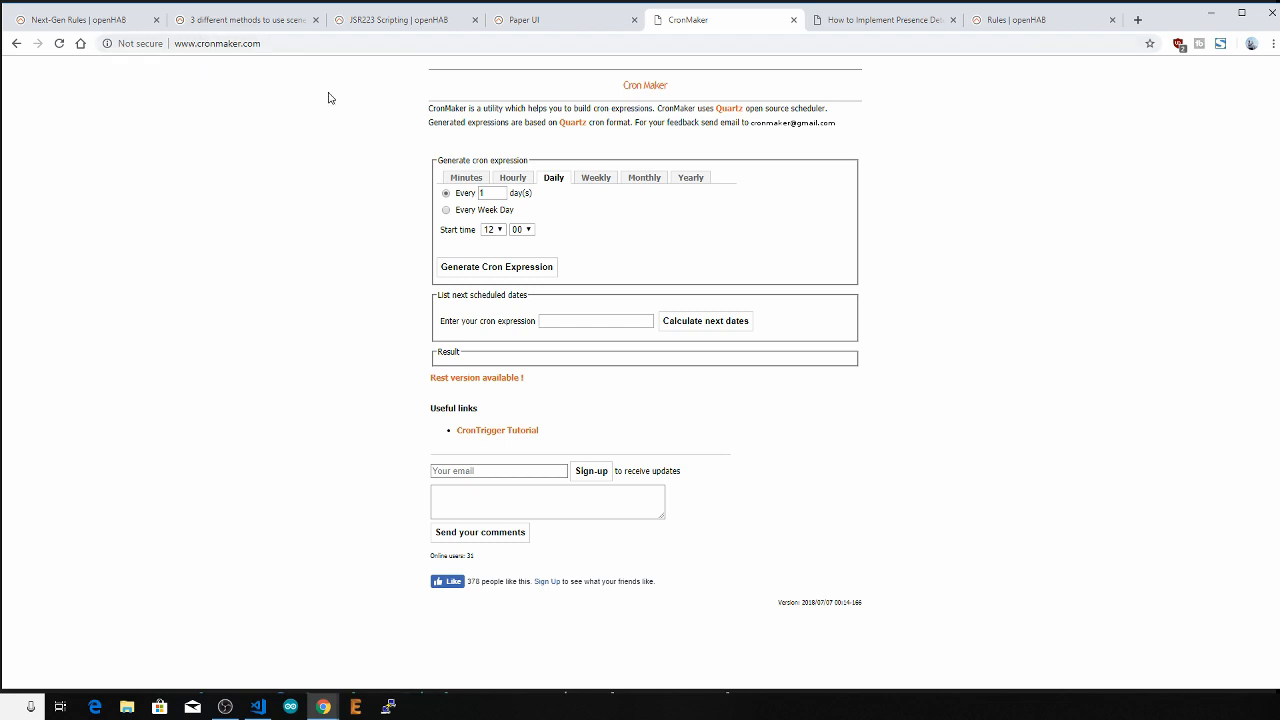
# View the Hourly and the next schedule type in CronMaker's cron expression generator
pyautogui.click(512, 176)
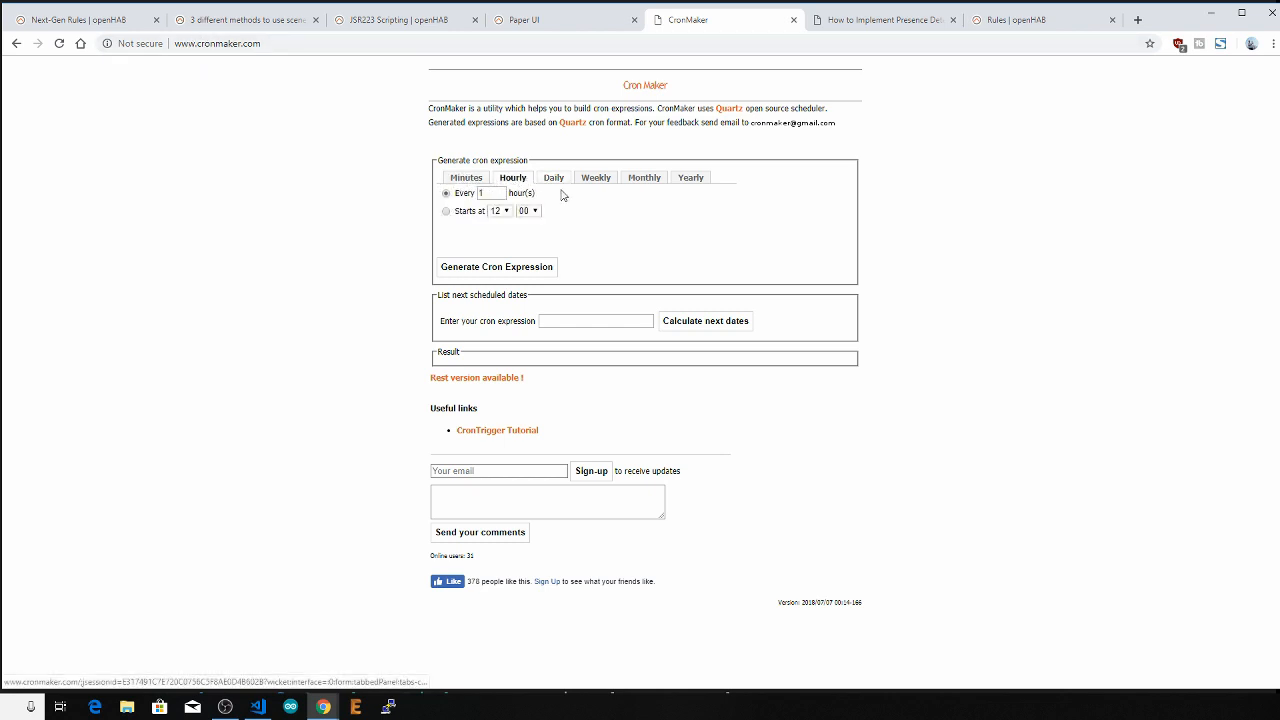
pyautogui.click(644, 176)
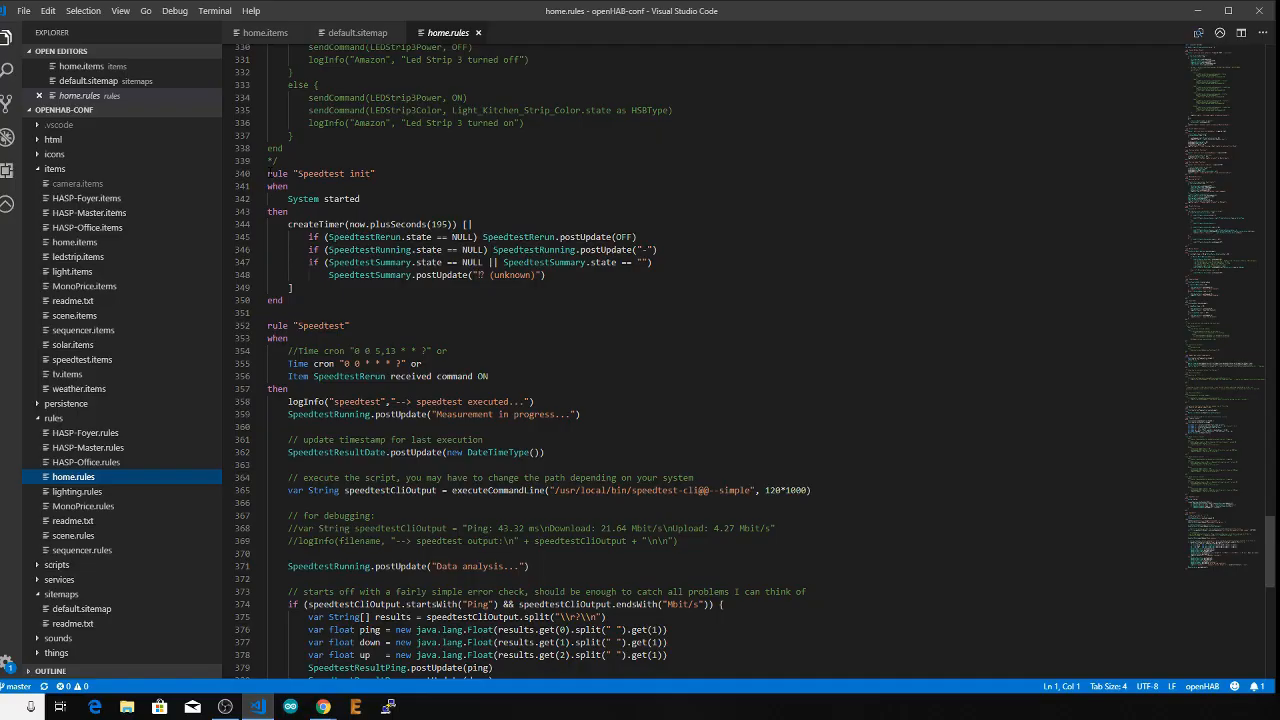
pyautogui.moveTo(268, 172); pyautogui.dragTo(292, 186)
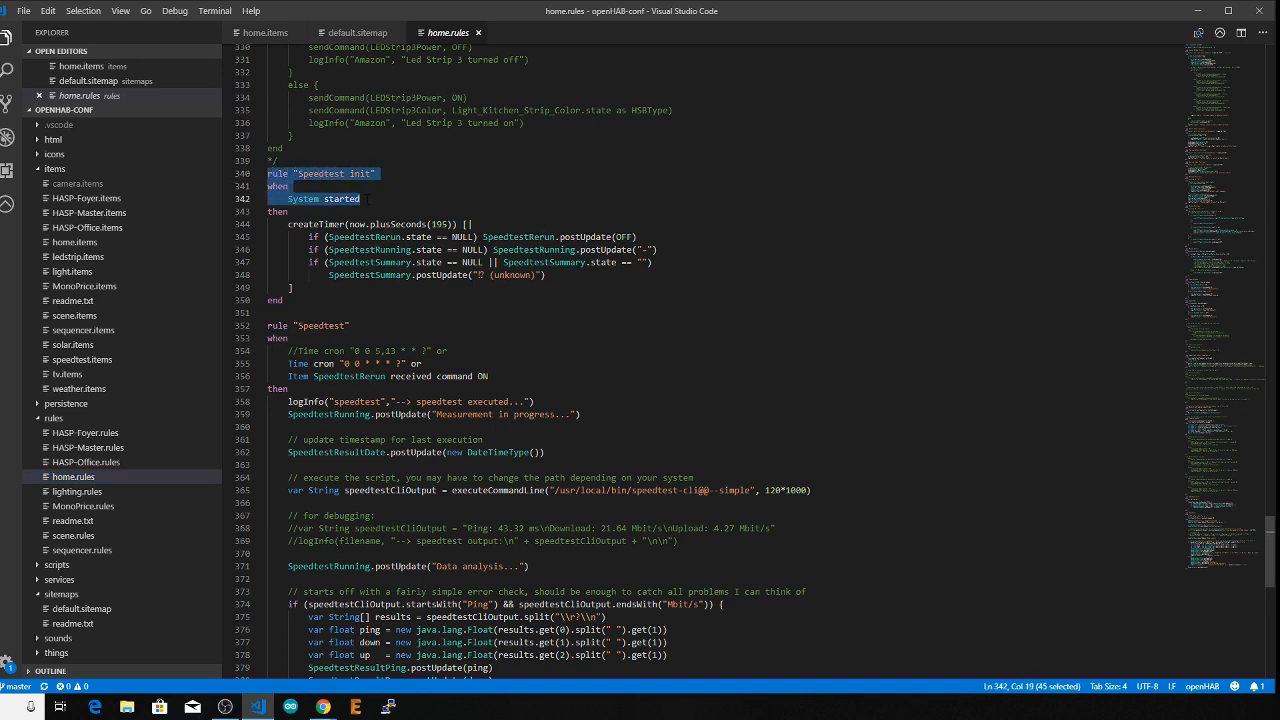
pyautogui.click(360, 198)
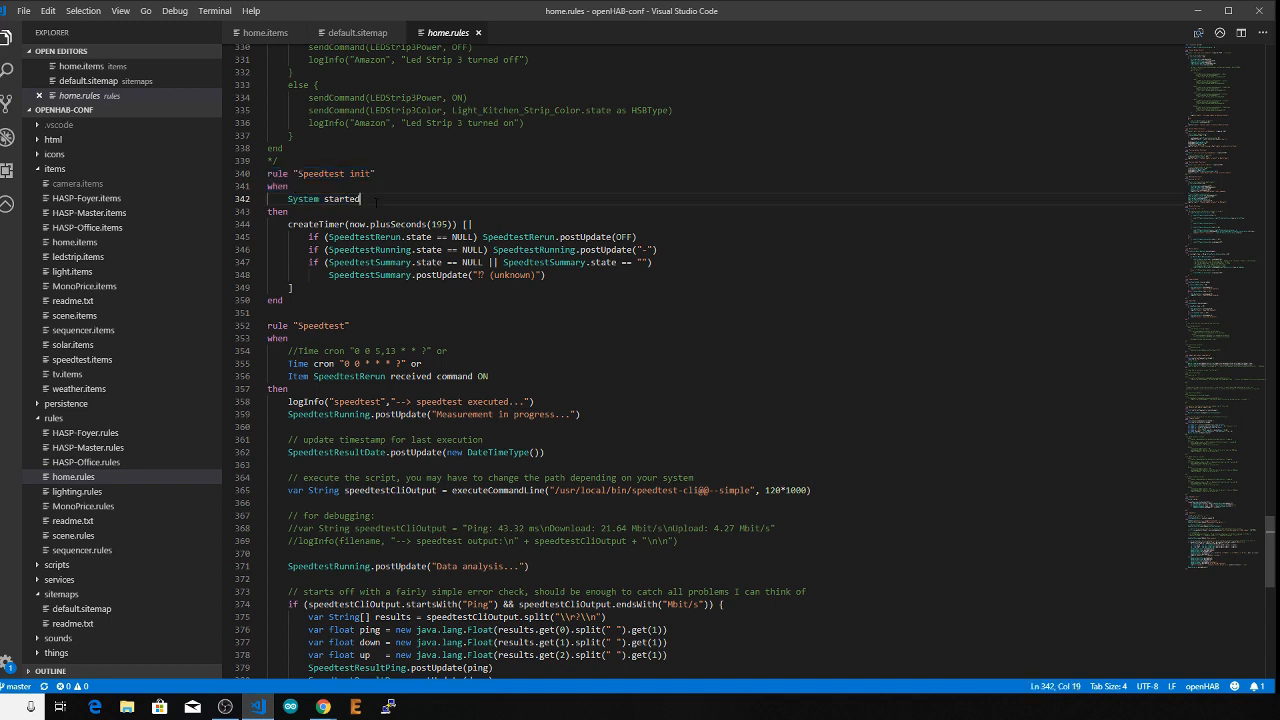
pyautogui.moveTo(290, 212); pyautogui.dragTo(462, 248)
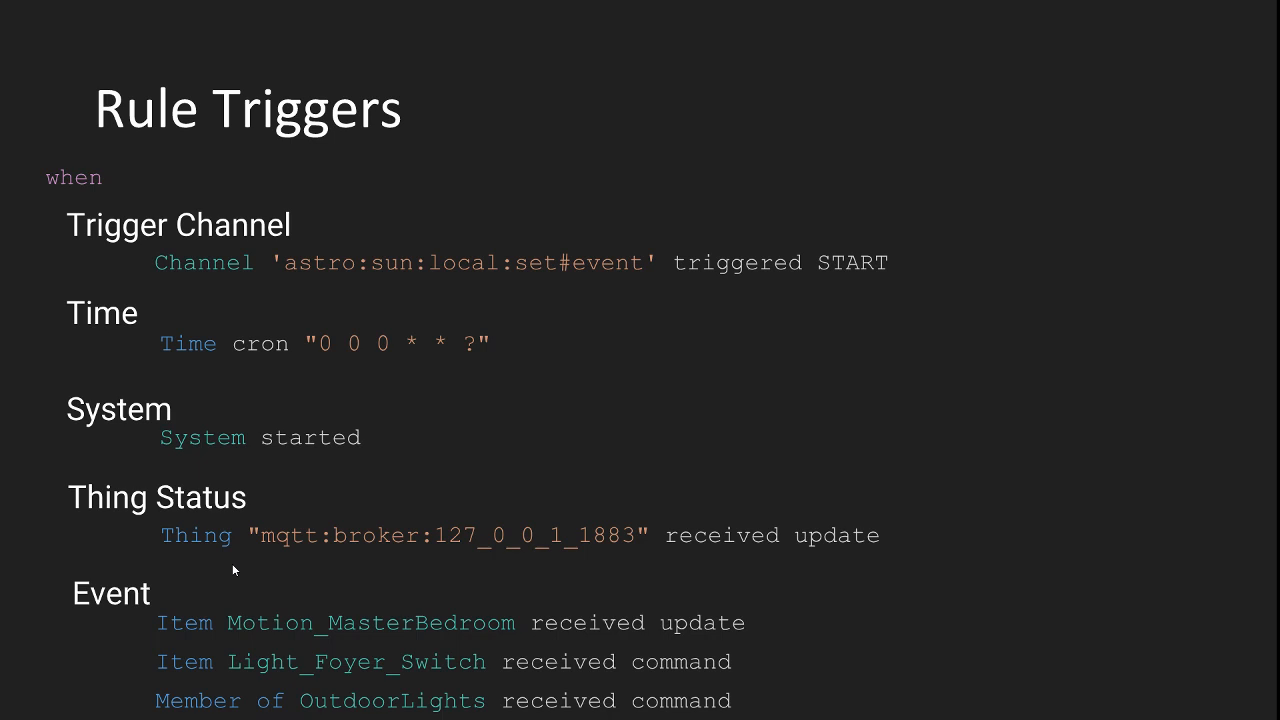
pyautogui.moveTo(244, 568)
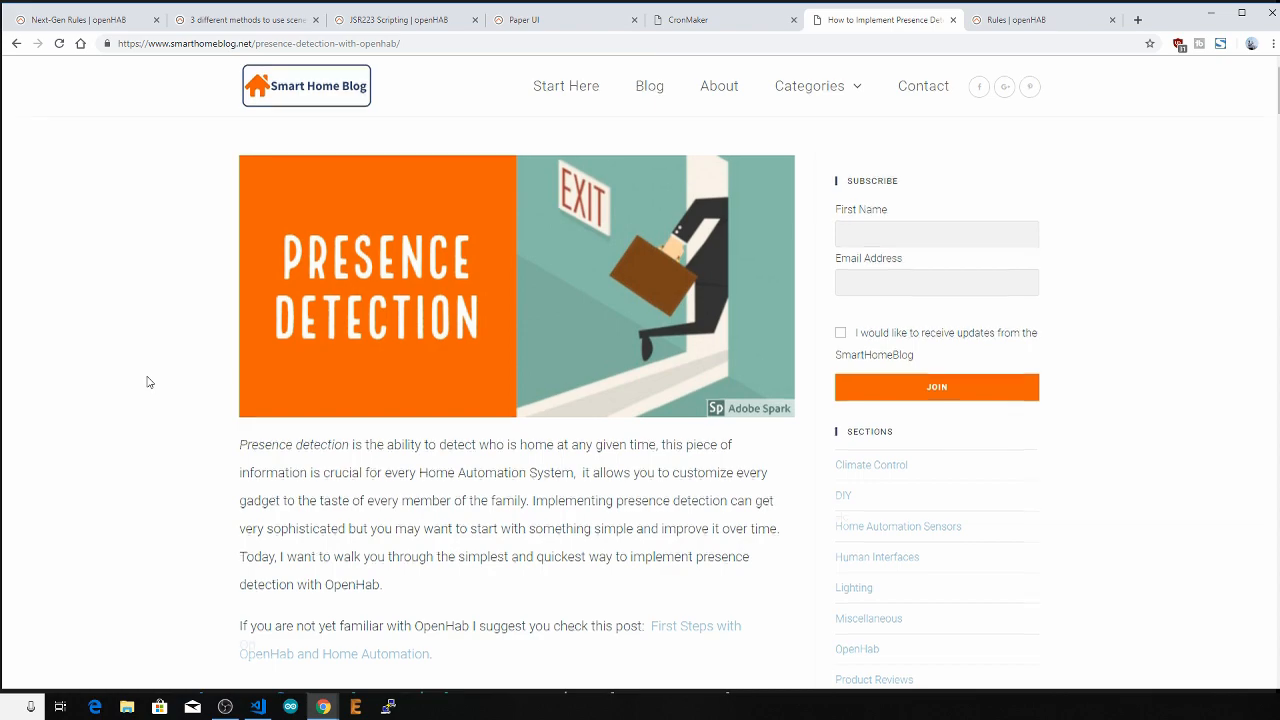
pyautogui.scroll(-3)
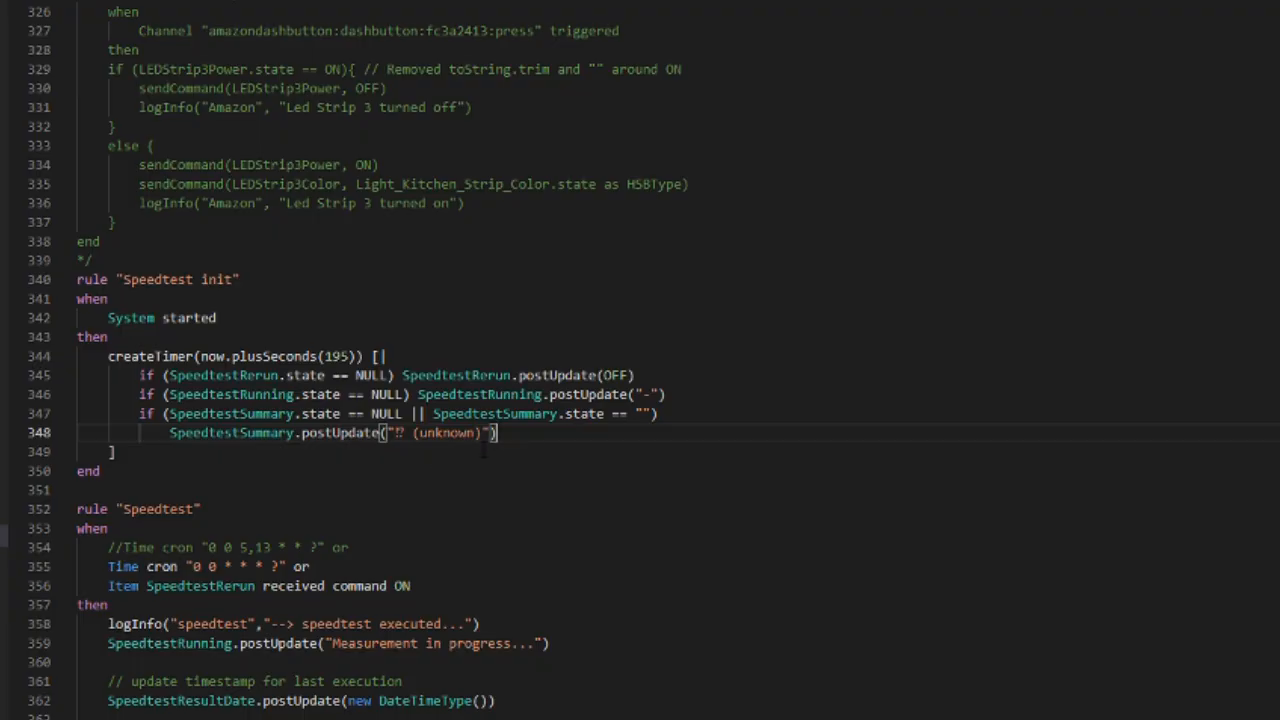
# Highlight the postUpdate calls and the OFF state value in the Speedtest rule body
pyautogui.doubleClick(556, 376)
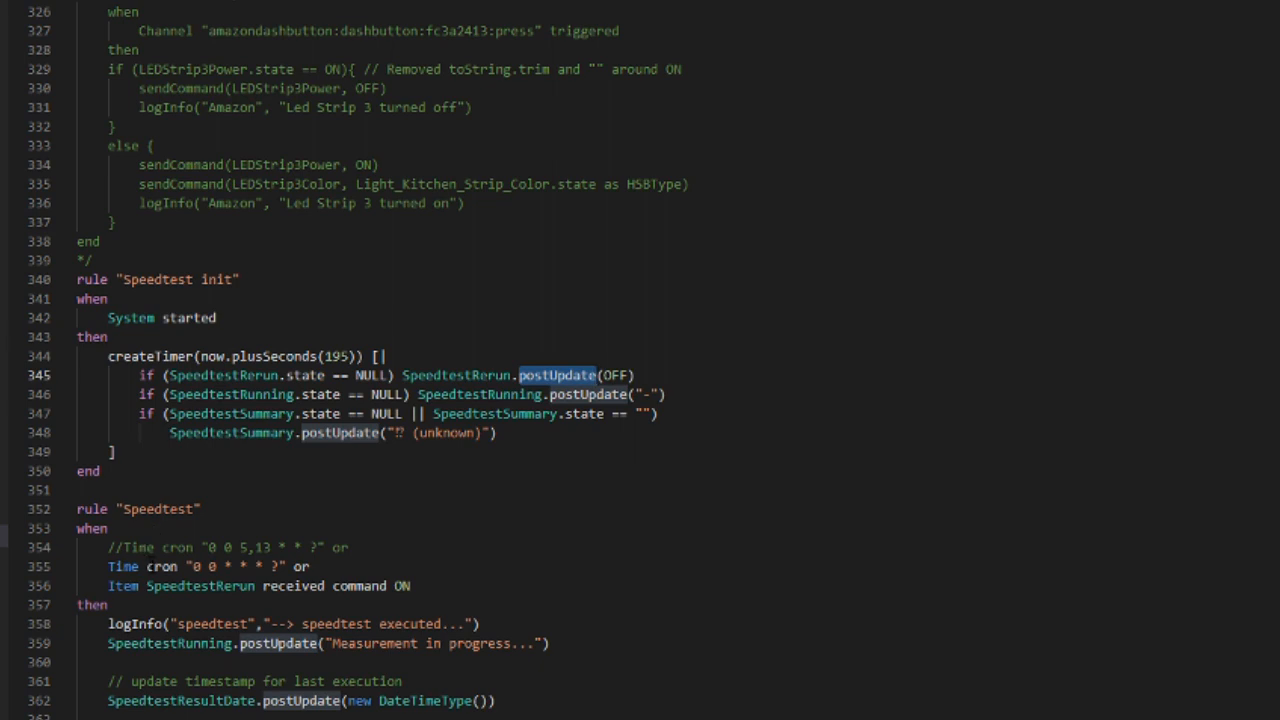
pyautogui.doubleClick(200, 586)
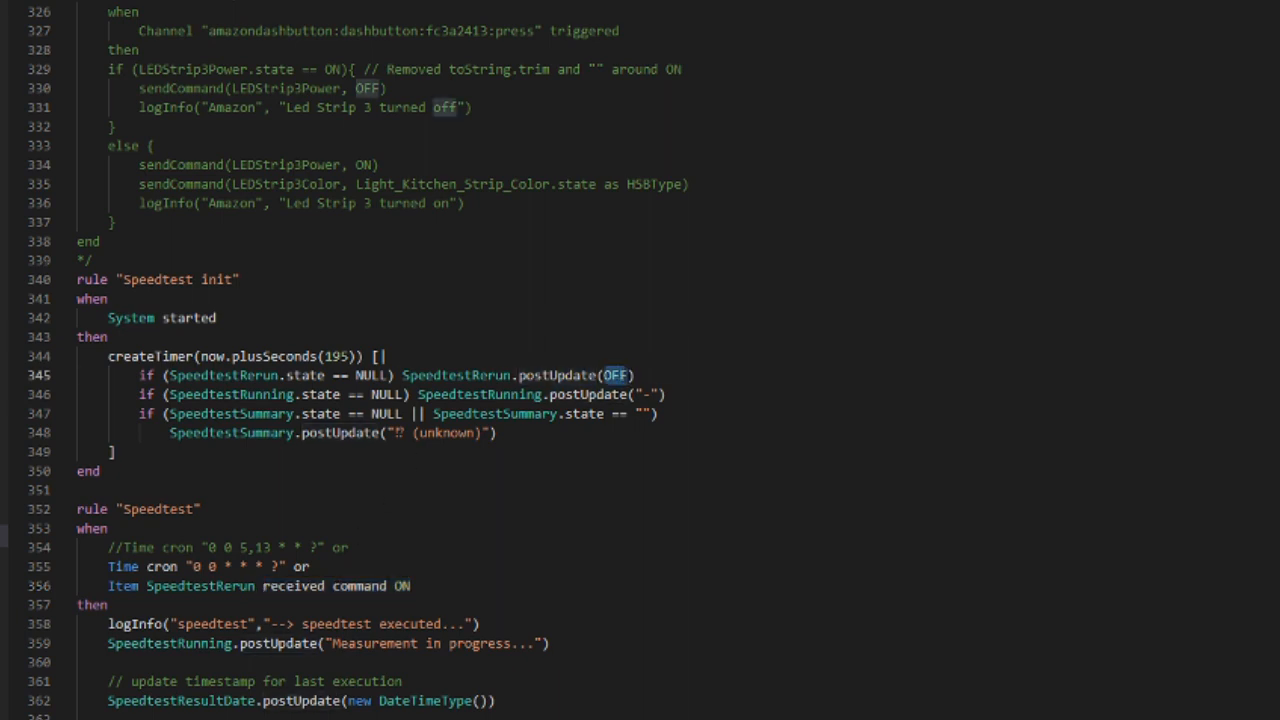
pyautogui.doubleClick(456, 376)
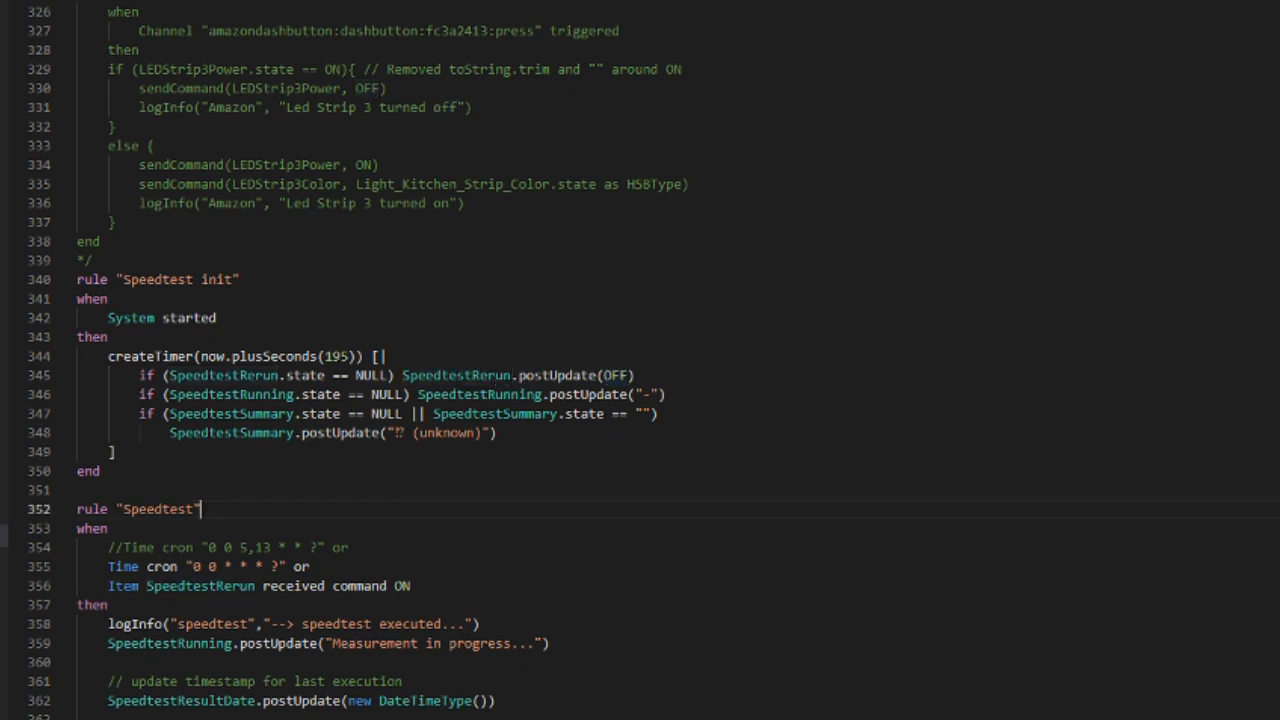
pyautogui.doubleClick(556, 376)
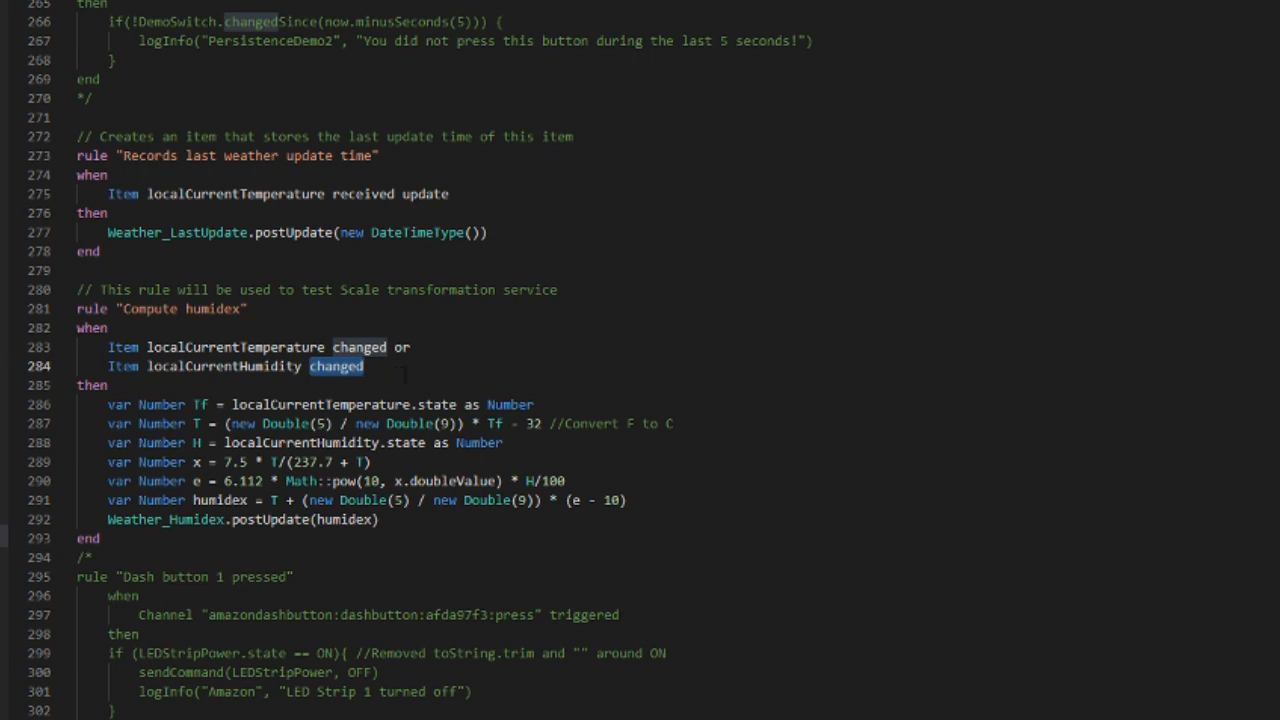
# Scroll to the humidex rule and highlight a line of it before moving to lighting.rules
pyautogui.scroll(-3)
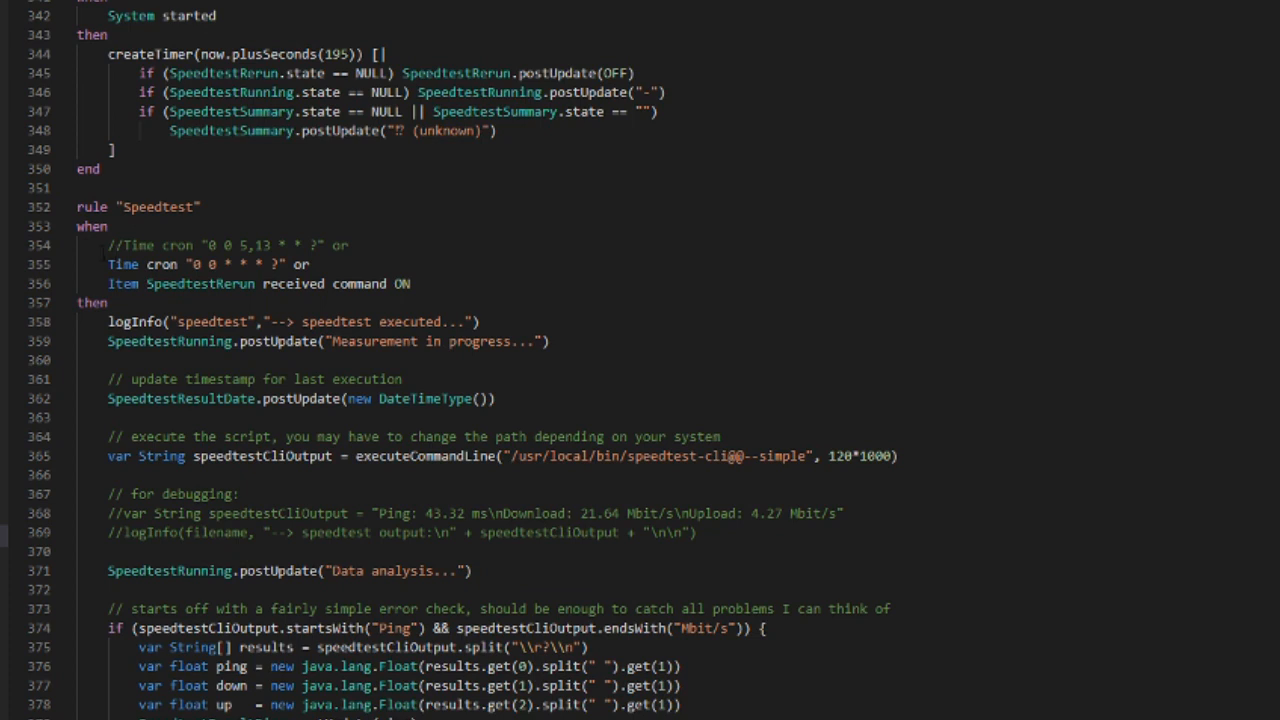
pyautogui.tripleClick(208, 264)
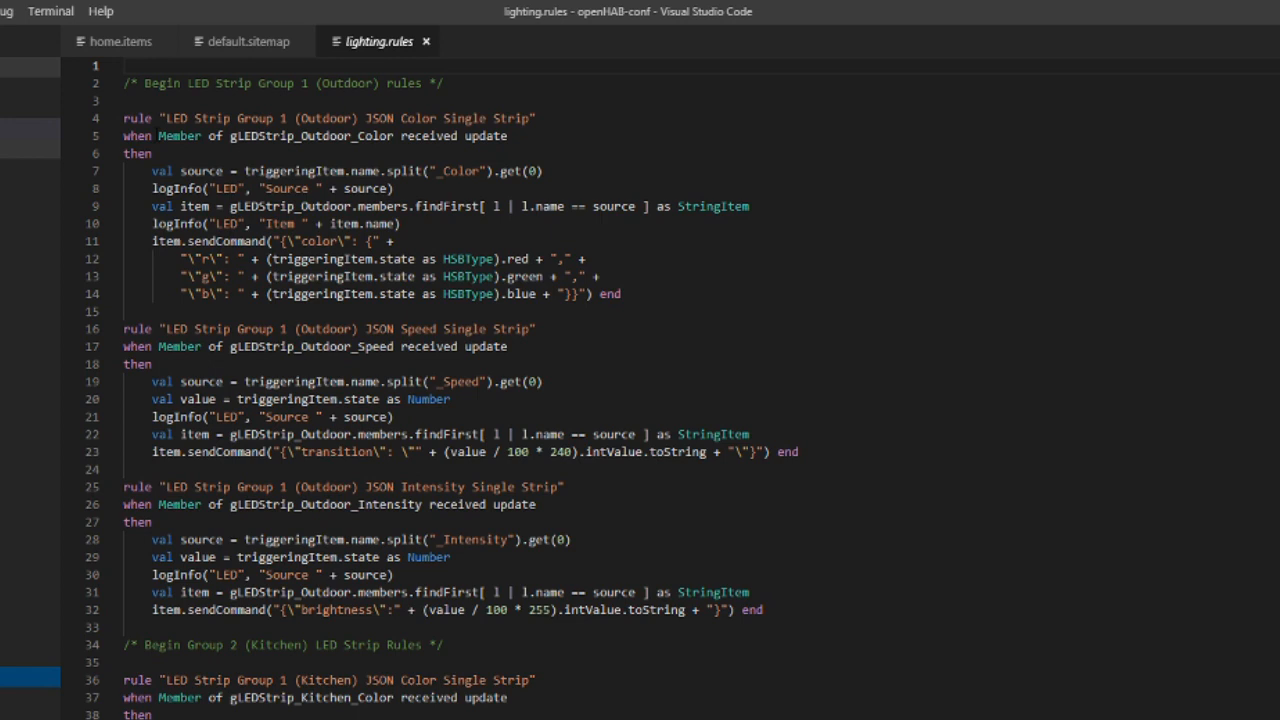
pyautogui.doubleClick(180, 136)
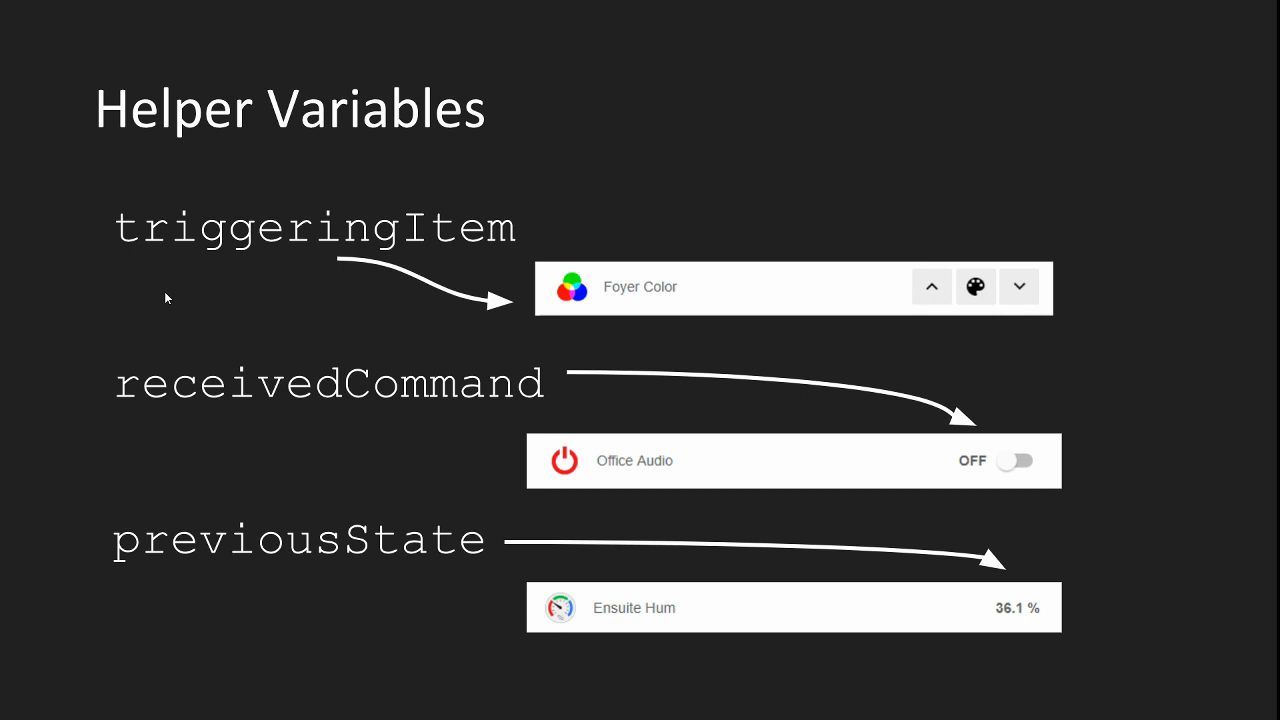
pyautogui.moveTo(392, 292)
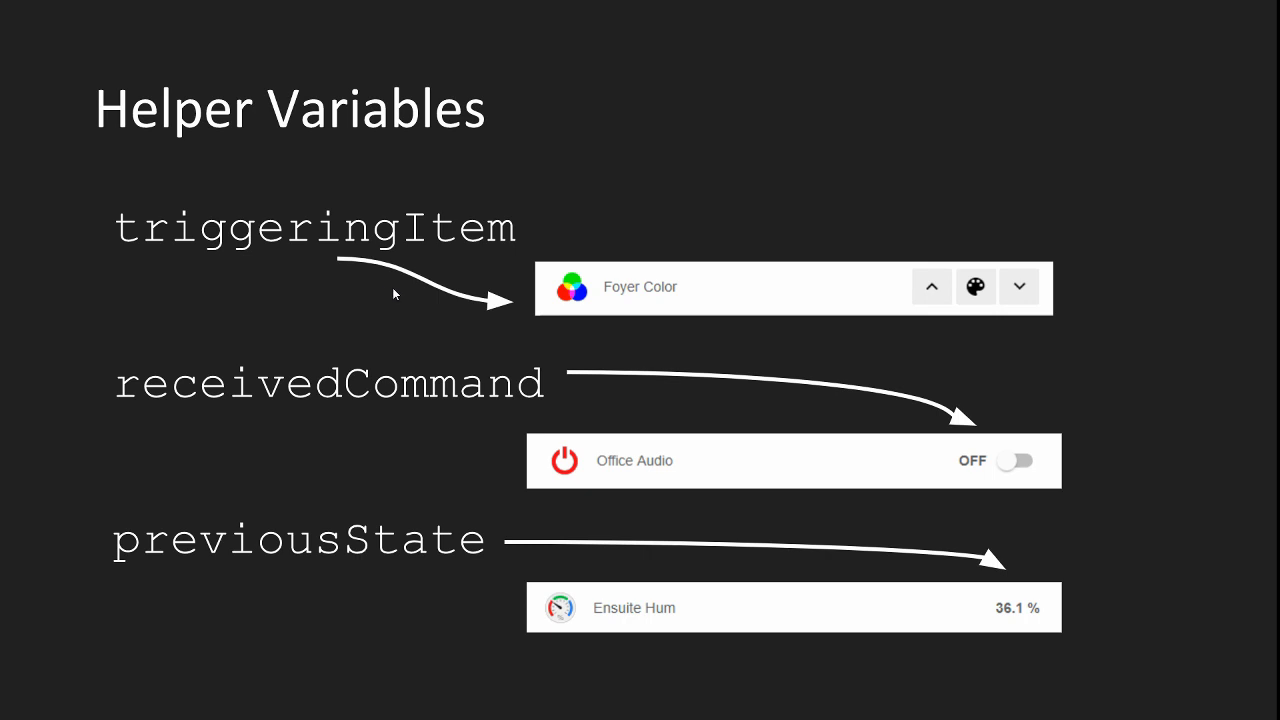
pyautogui.moveTo(662, 306)
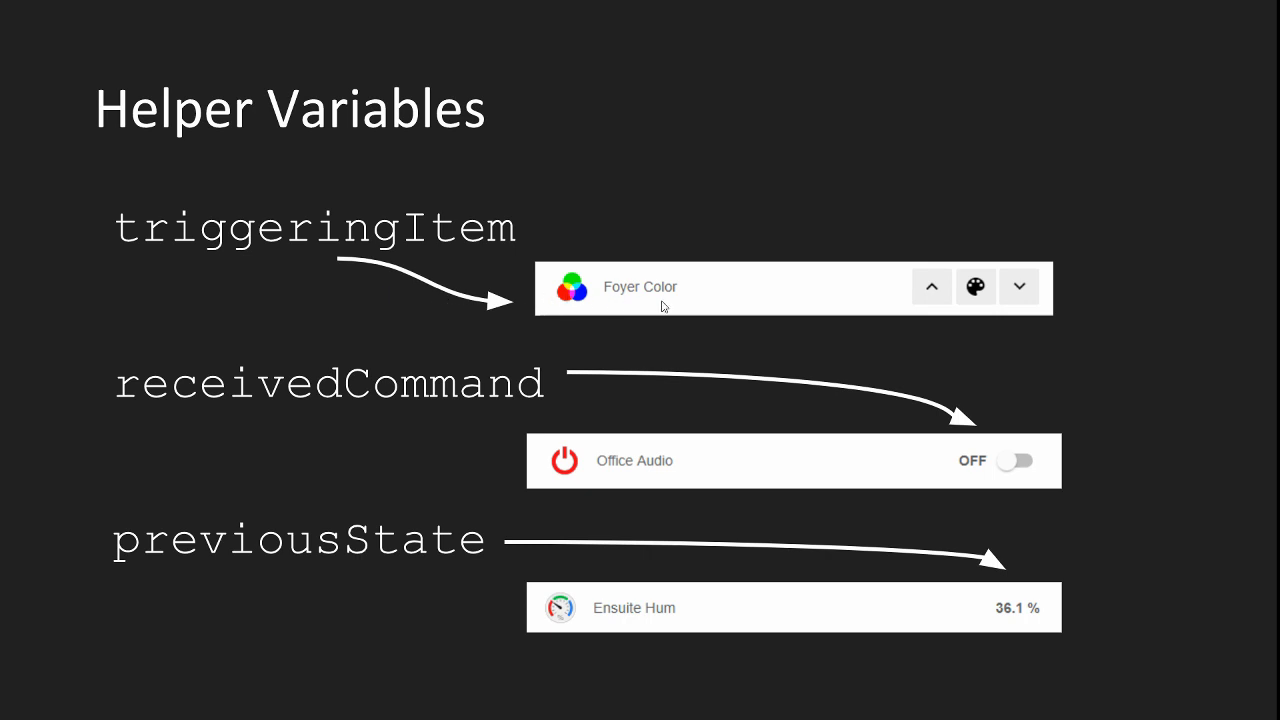
pyautogui.moveTo(604, 330)
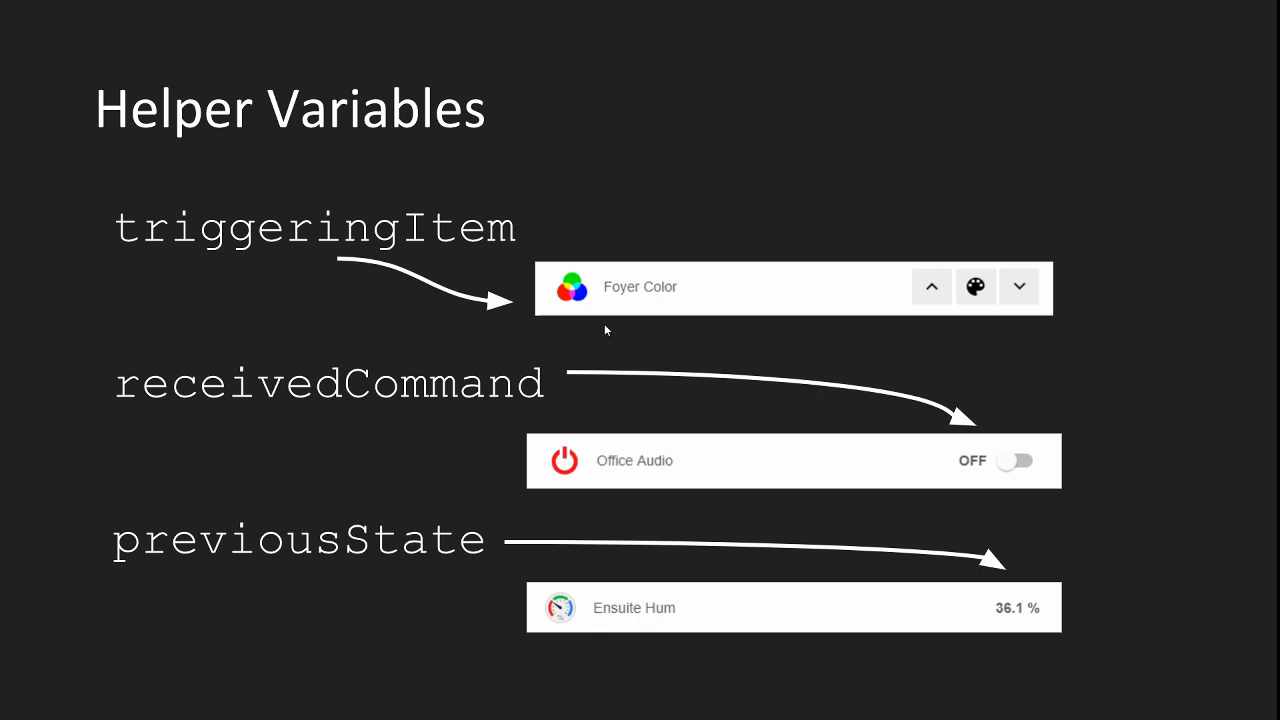
pyautogui.moveTo(294, 280)
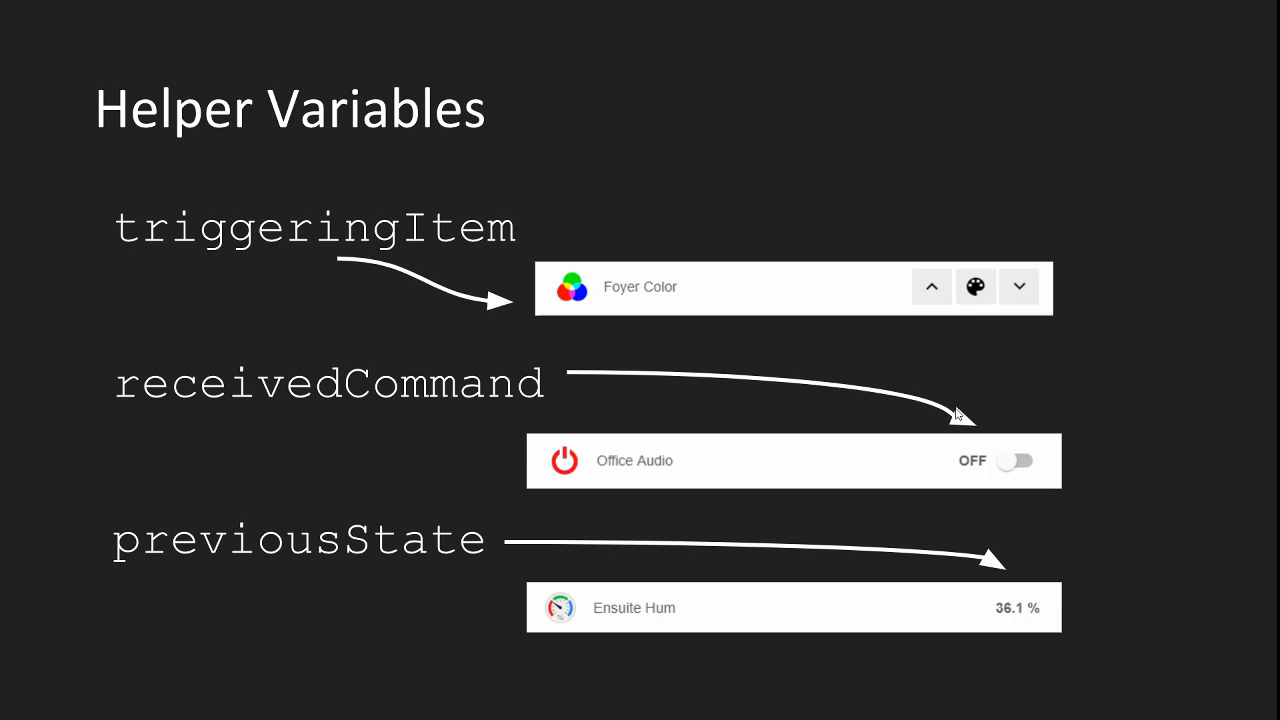
pyautogui.moveTo(960, 436)
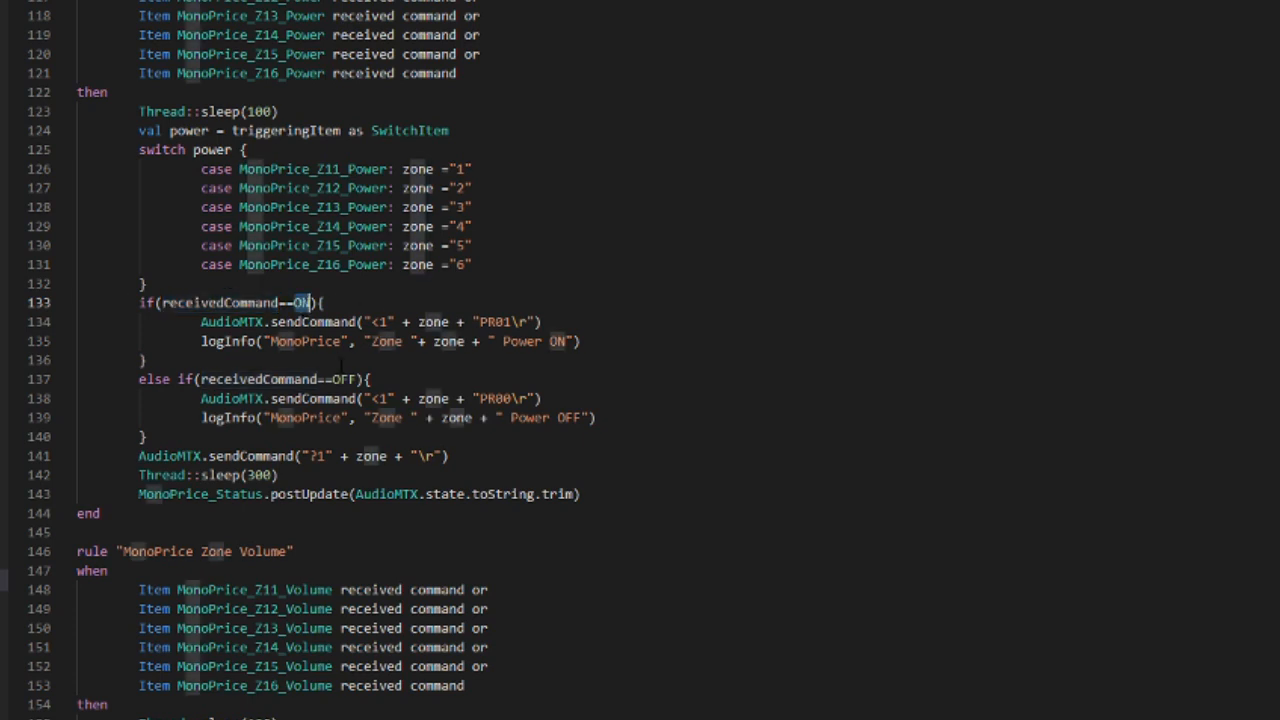
# Select the MonoPrice Zone rule line using triggeringItem and receivedCommand in VS Code
pyautogui.moveTo(200, 398); pyautogui.dragTo(596, 418)
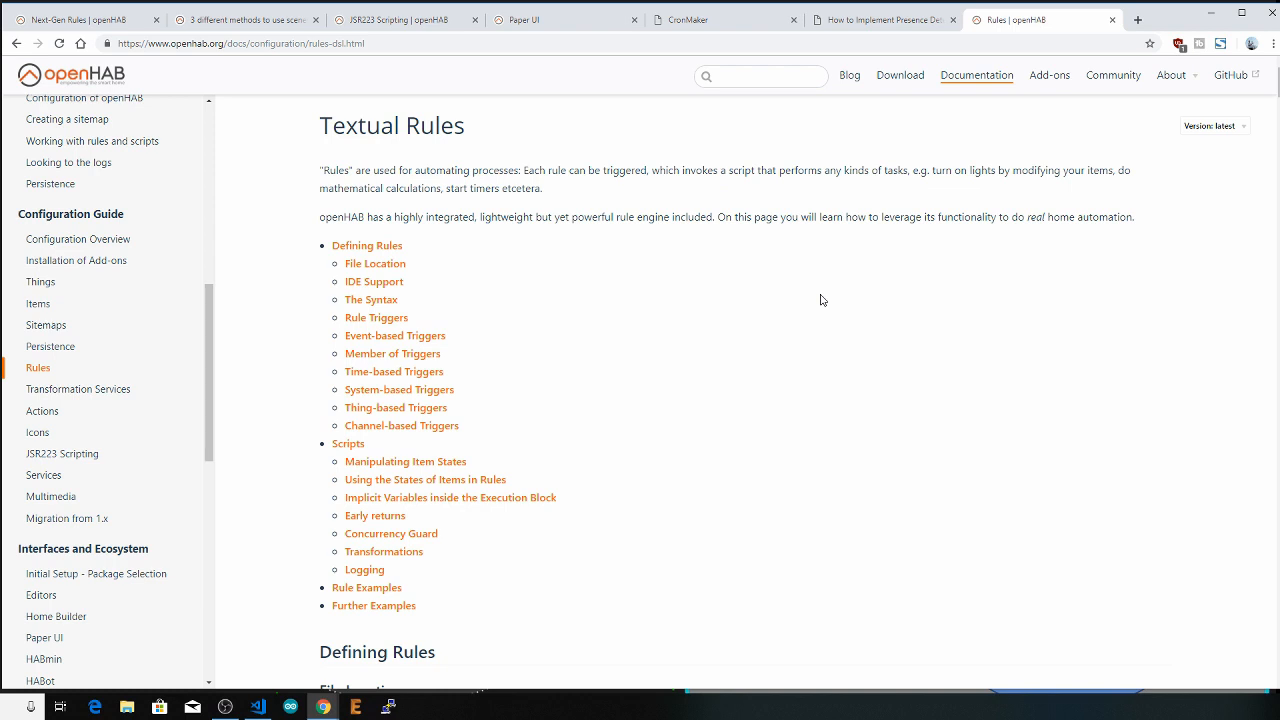
pyautogui.moveTo(824, 300)
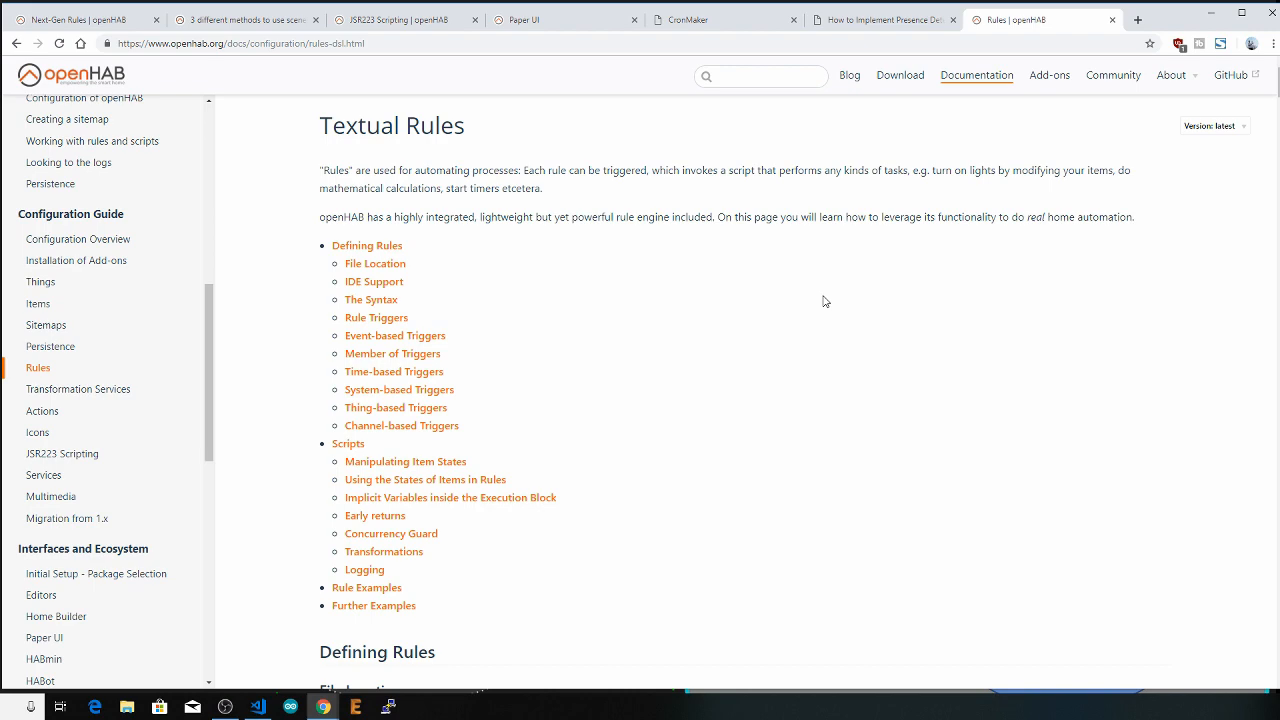
# Switch to the browser tab with the openHAB community forum
pyautogui.click(244, 20)
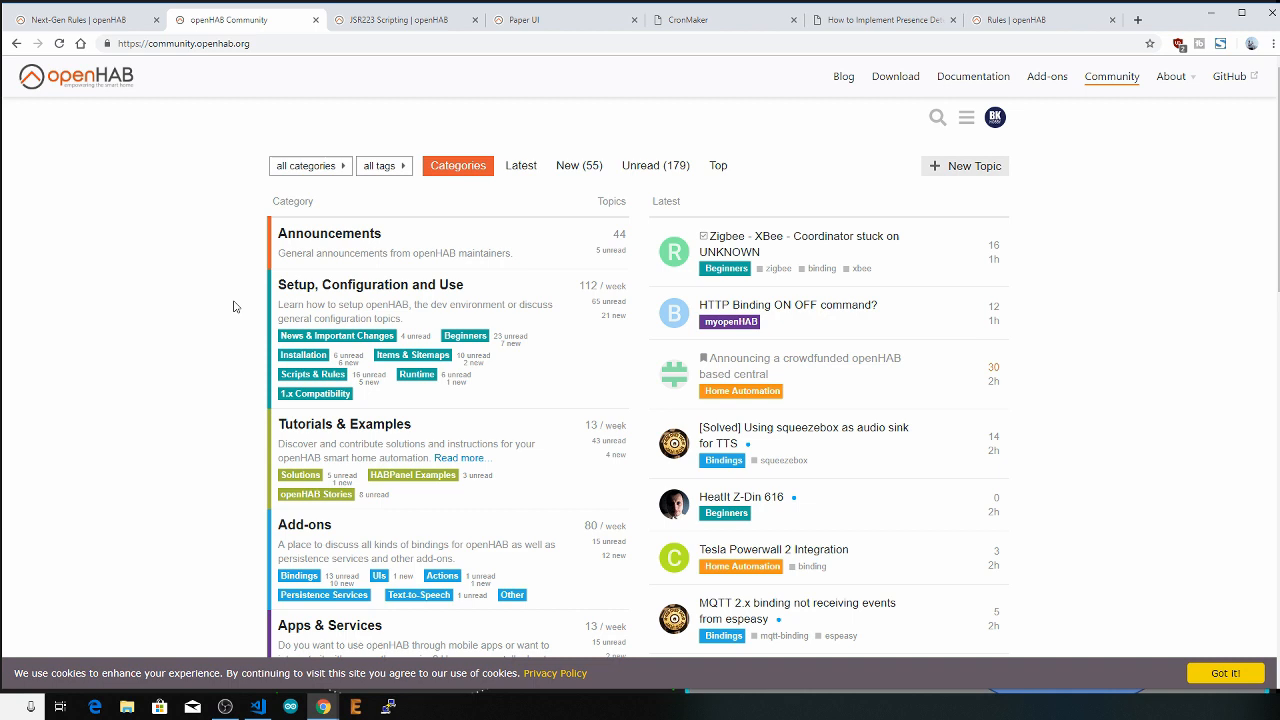
# Search the forum for 'Design Pattern' and open 'Design Pattern: How to Structure a Rule'
pyautogui.click(936, 116)
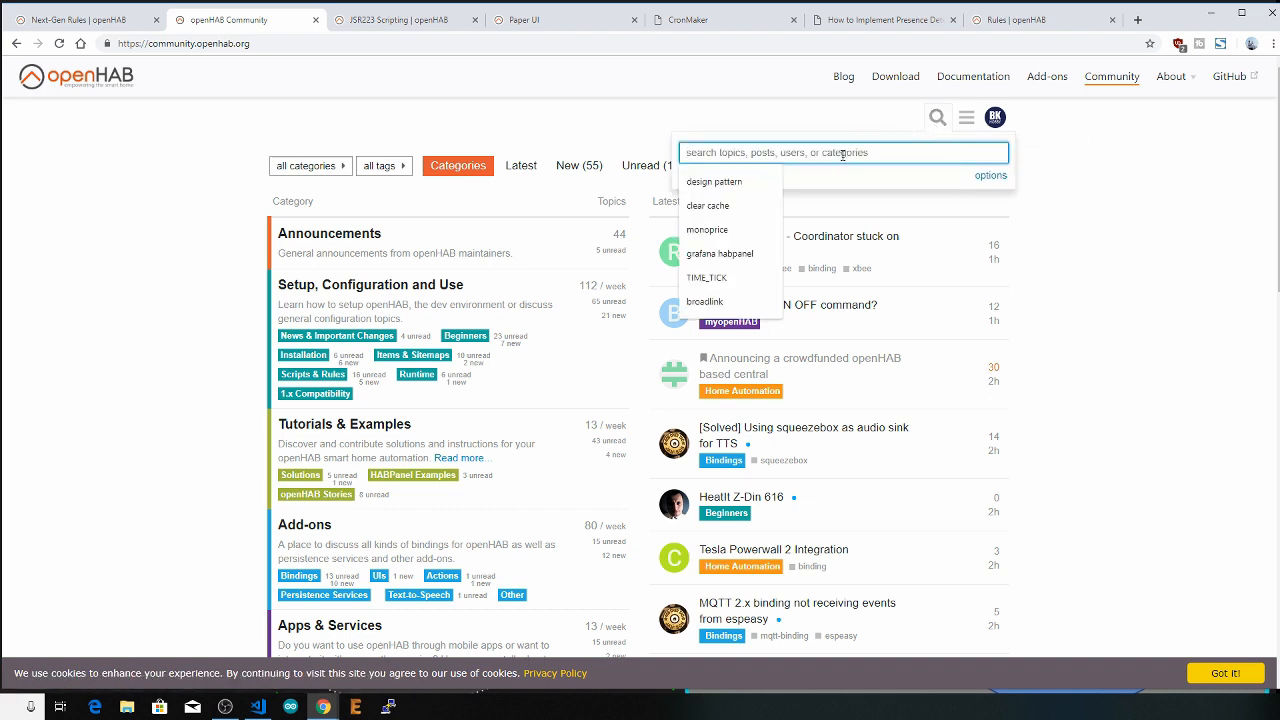
pyautogui.write('Design Pattern')
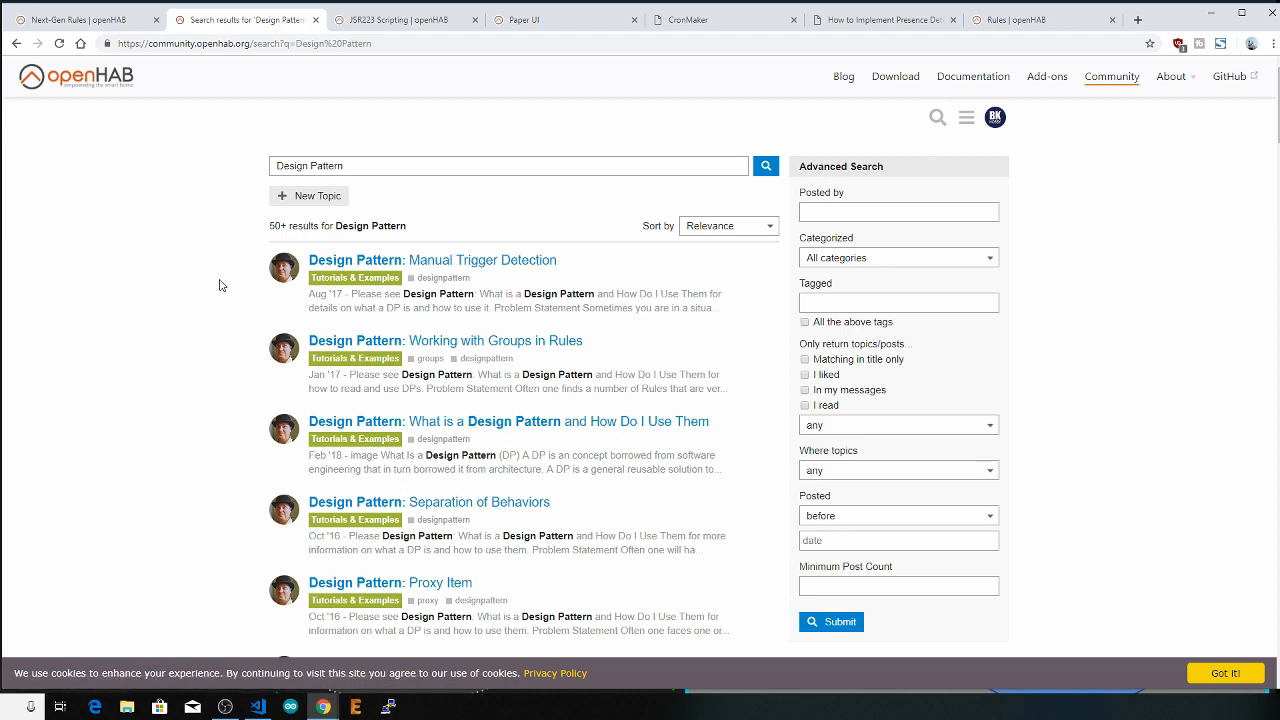
pyautogui.moveTo(248, 308)
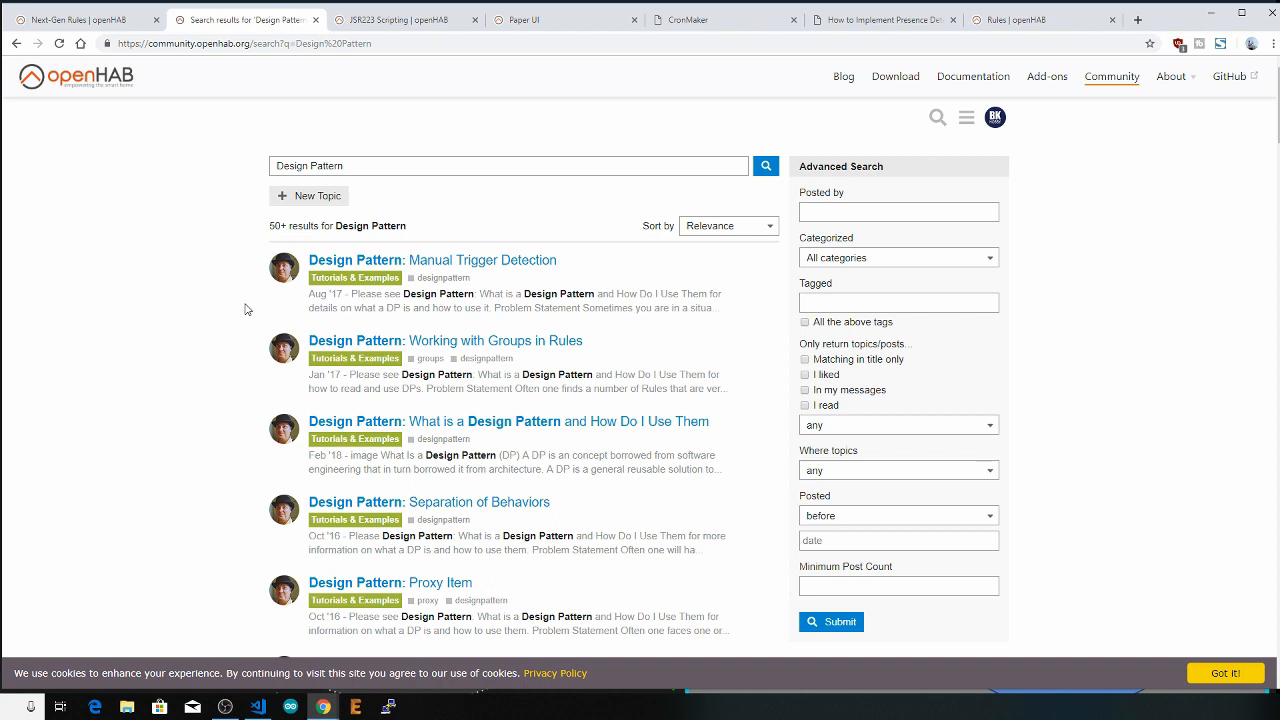
pyautogui.moveTo(284, 268)
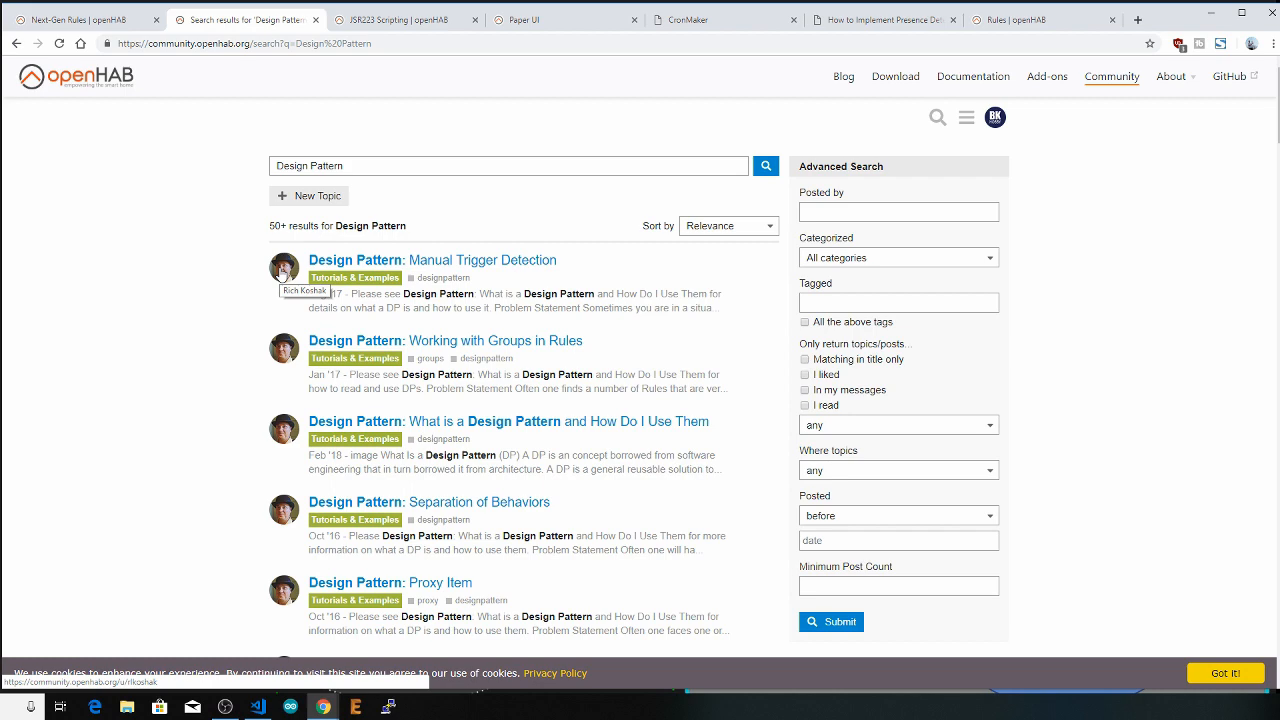
pyautogui.scroll(-3)
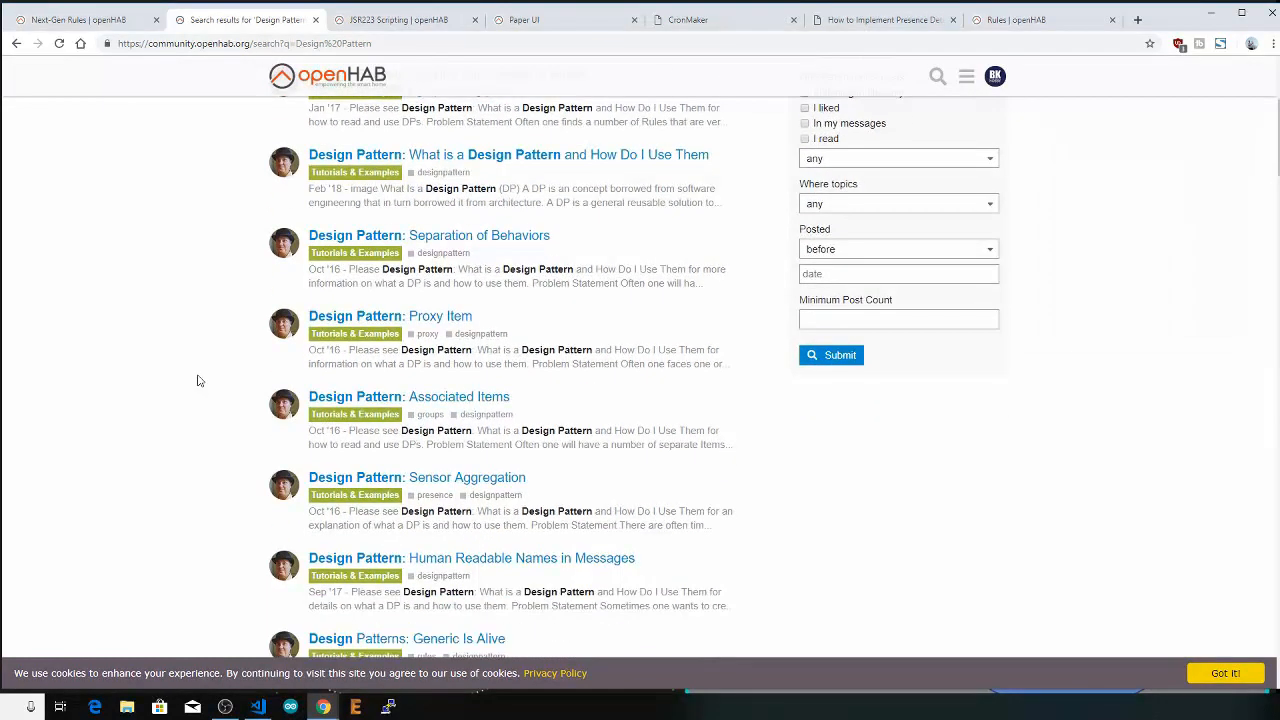
pyautogui.scroll(-3)
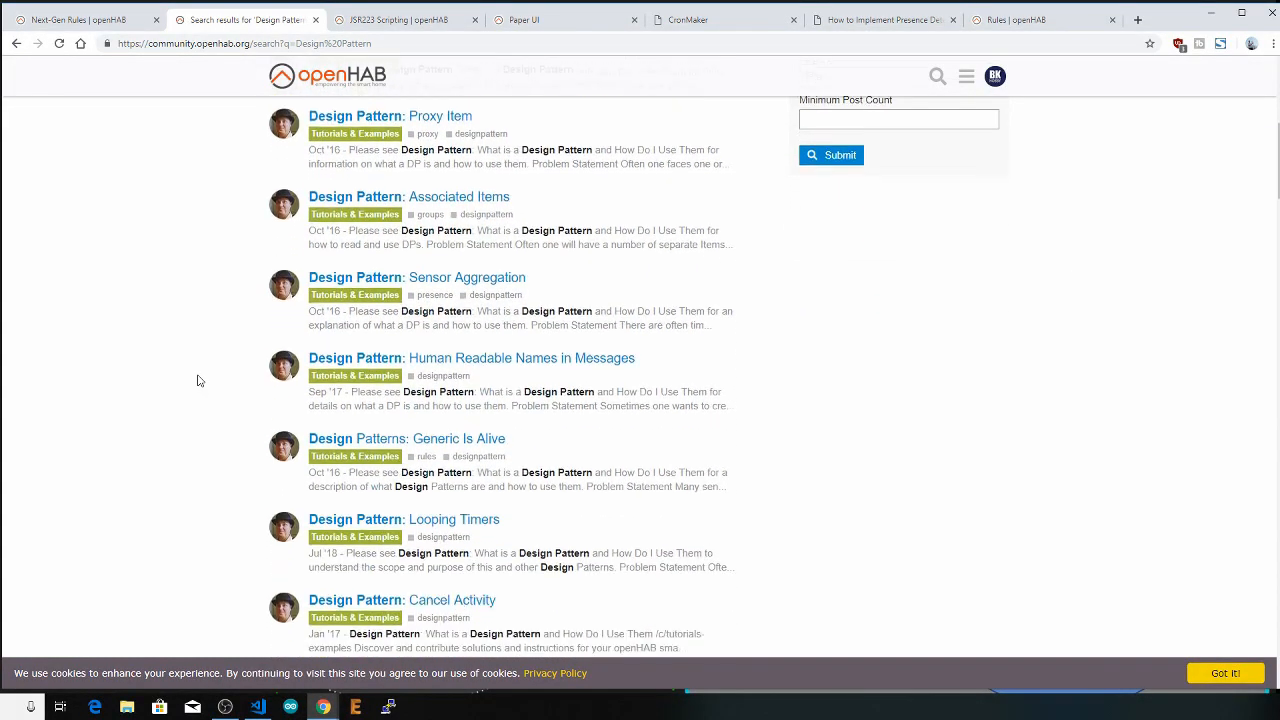
pyautogui.scroll(-3)
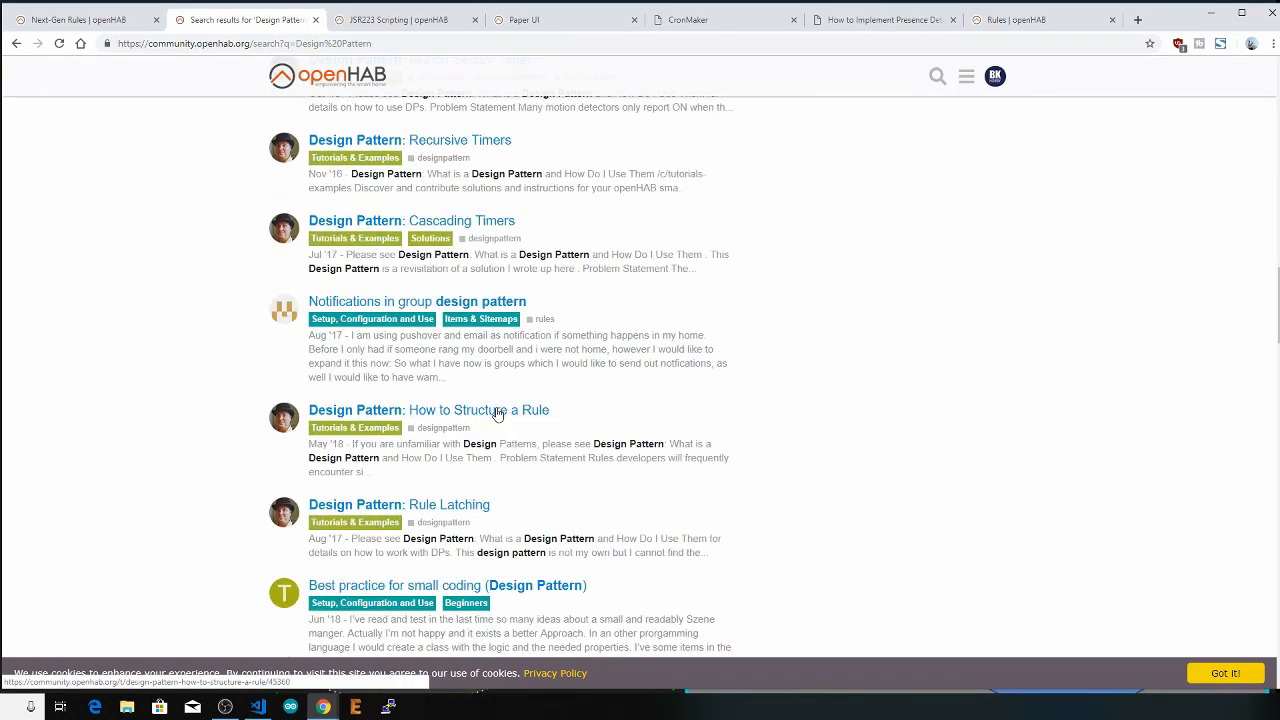
pyautogui.click(426, 410)
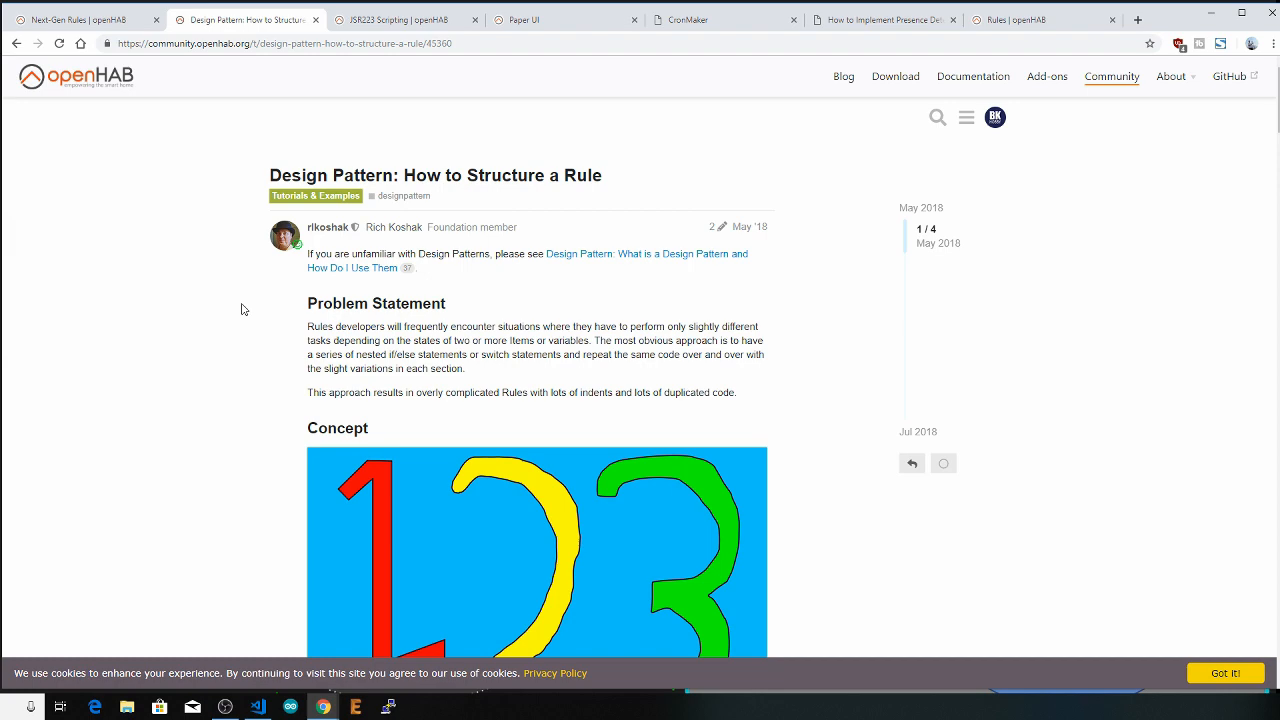
pyautogui.scroll(-3)
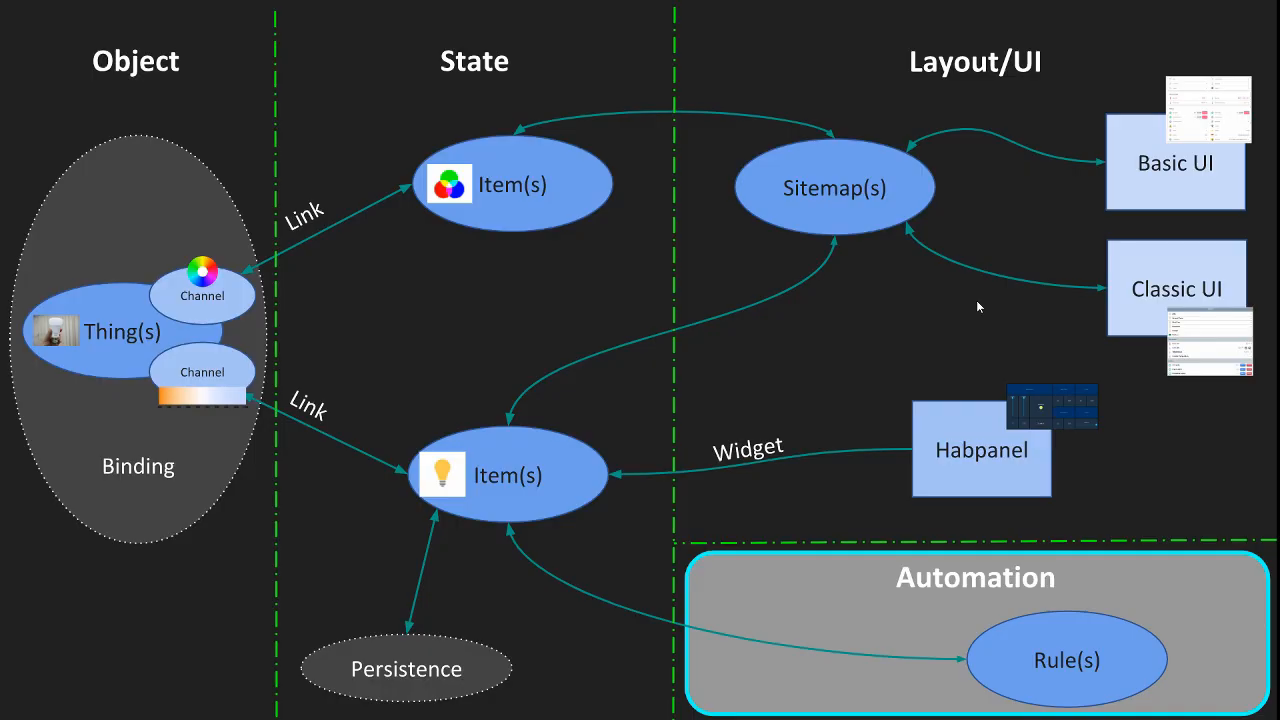
pyautogui.moveTo(532, 680)
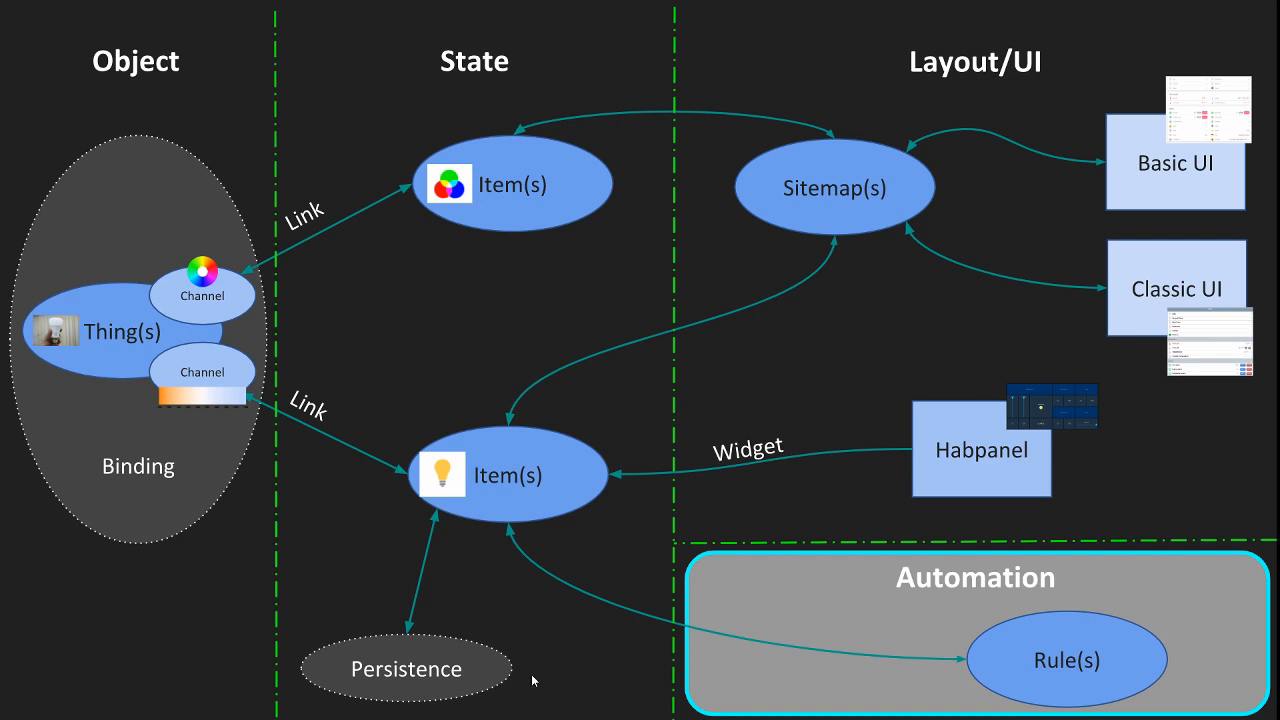